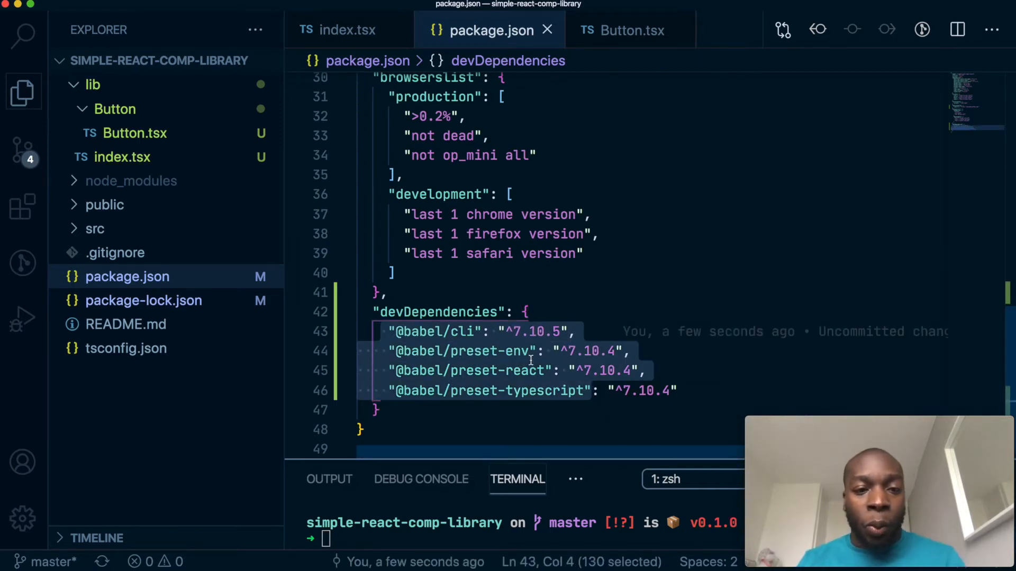
Step: Review the Babel devDependencies in package.json, then clear the old npm 404 output from the terminal
scroll(up, 3)
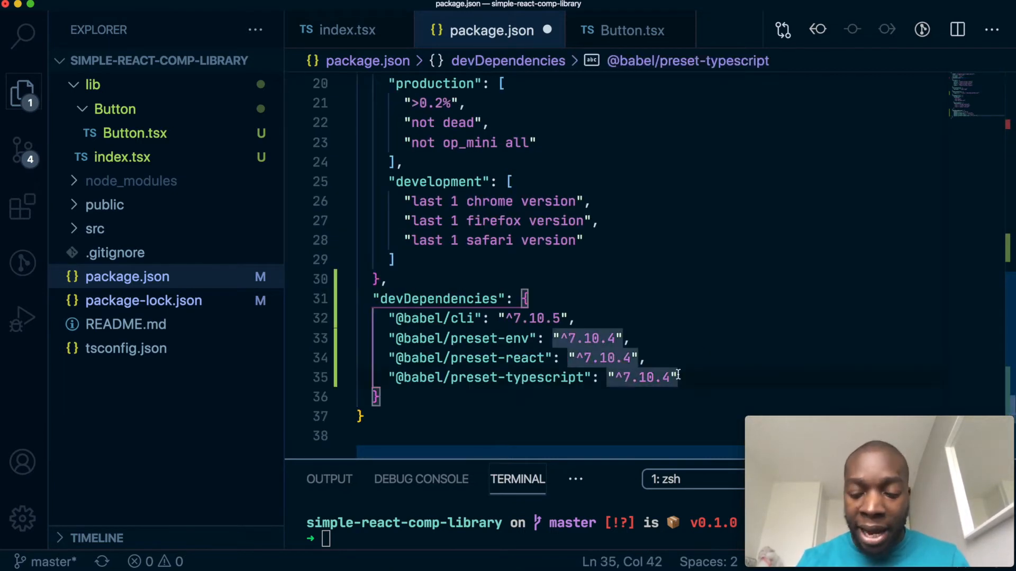
scroll(down, 3)
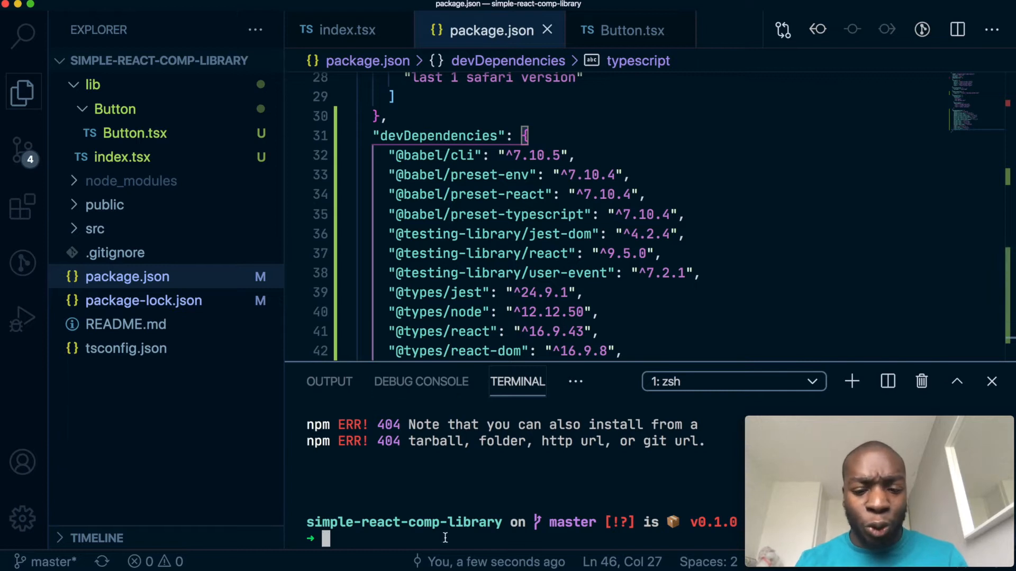
text(clear)
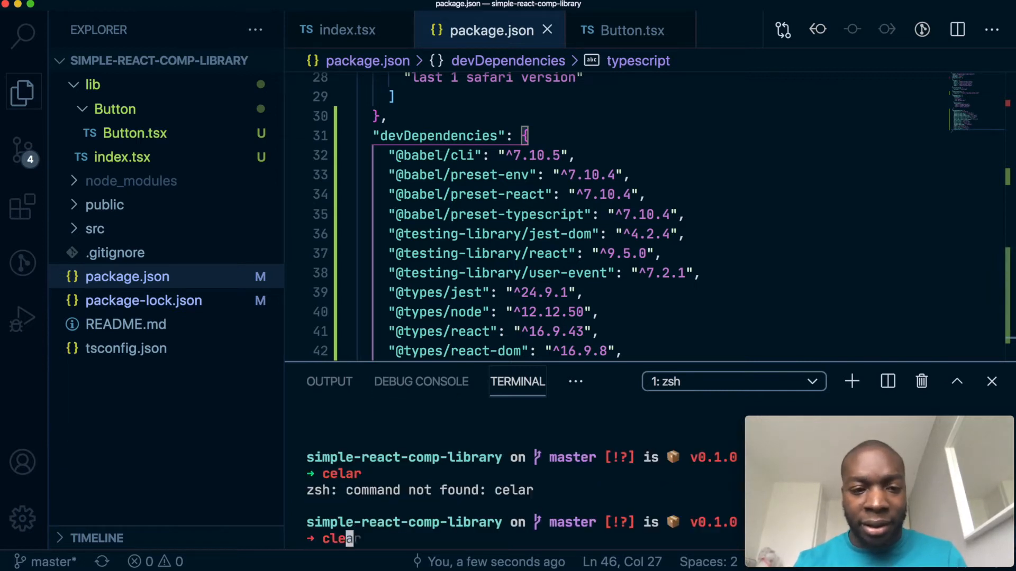
key(Return)
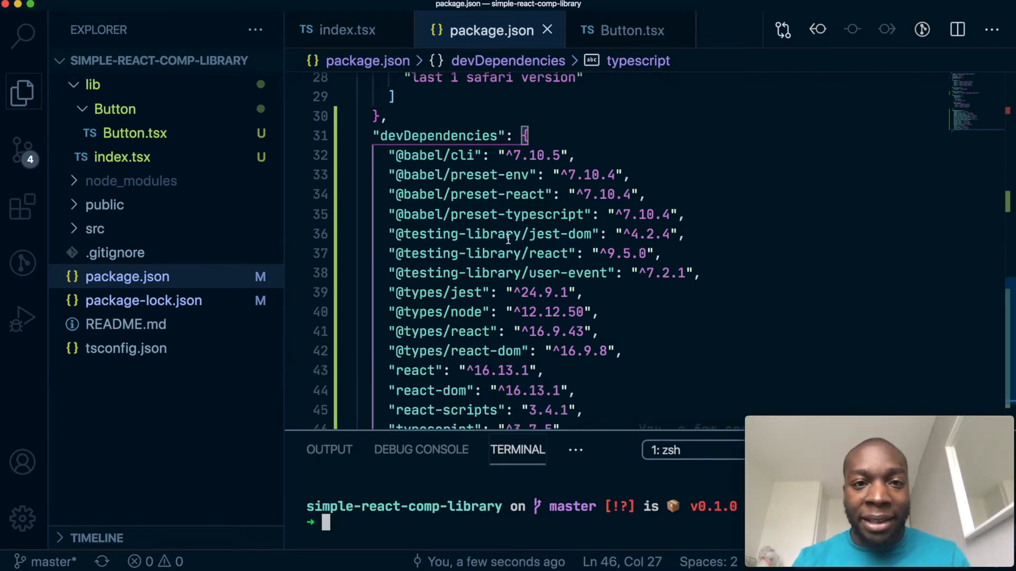
Step: Add a prepare-build script: npm run clear, then production Babel-compile lib to dist for '.ts, .tsx'
scroll(up, 3)
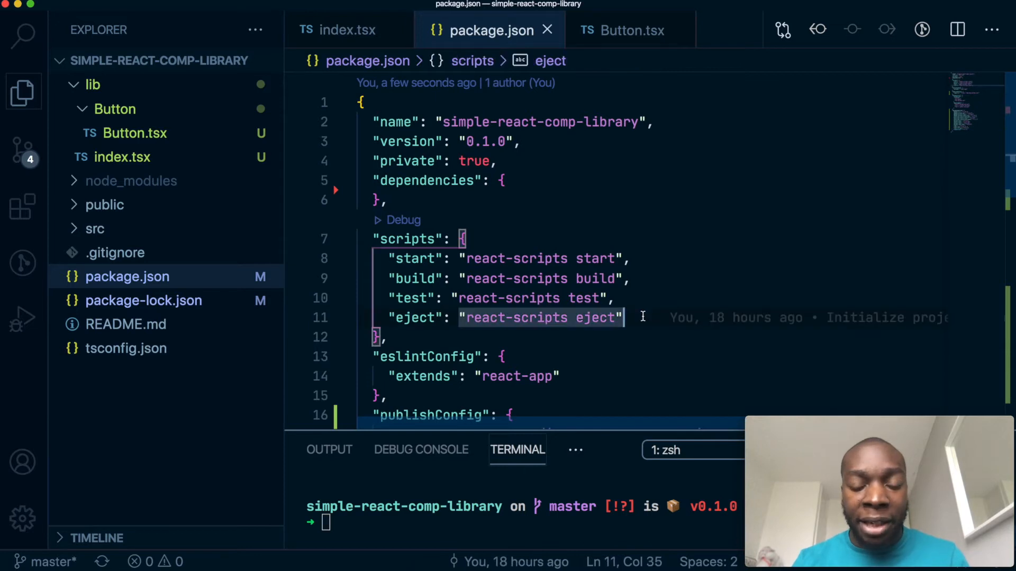
key(Enter)
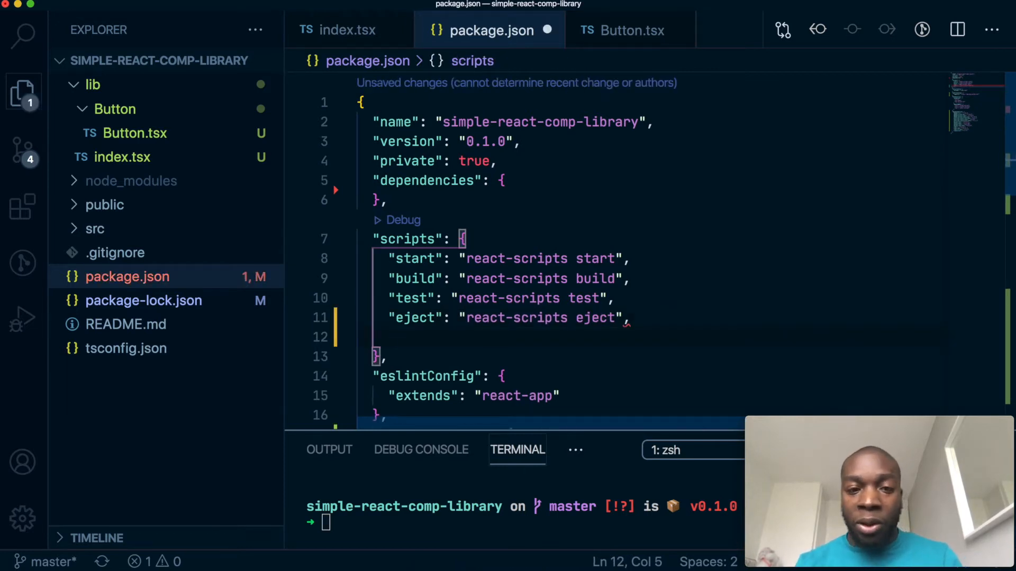
text("prepare-)
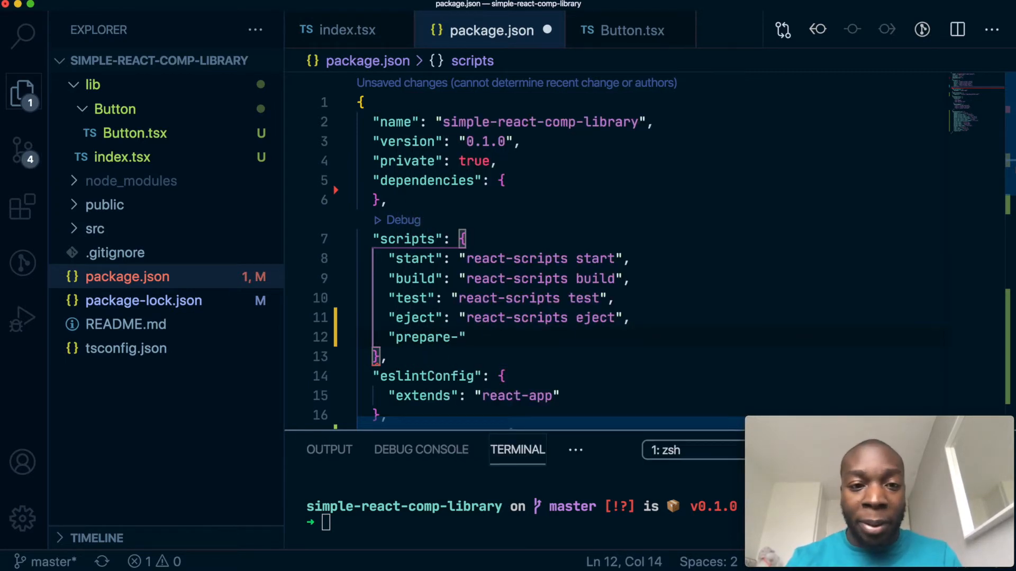
text(build":)
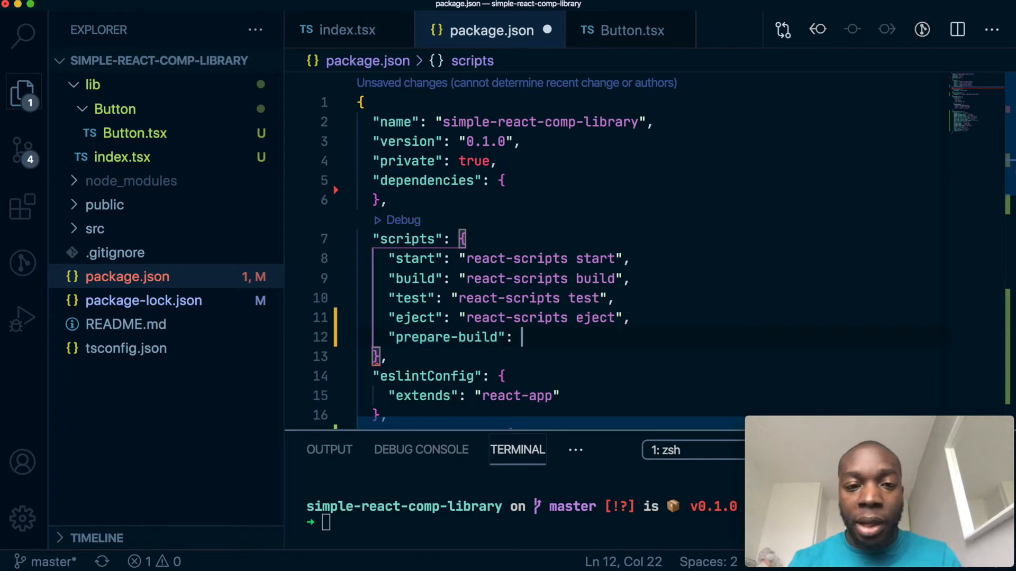
text(")
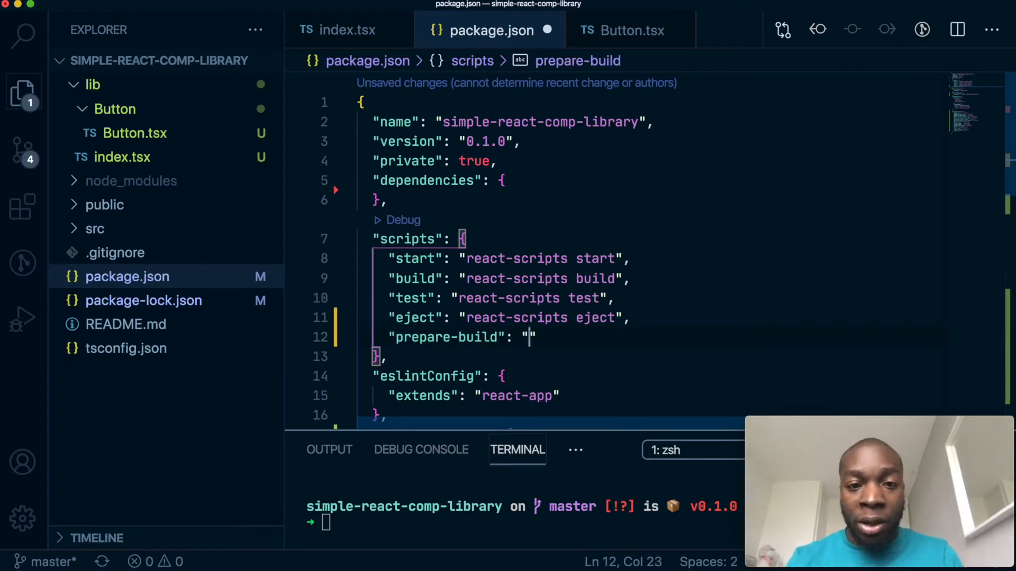
text(npm)
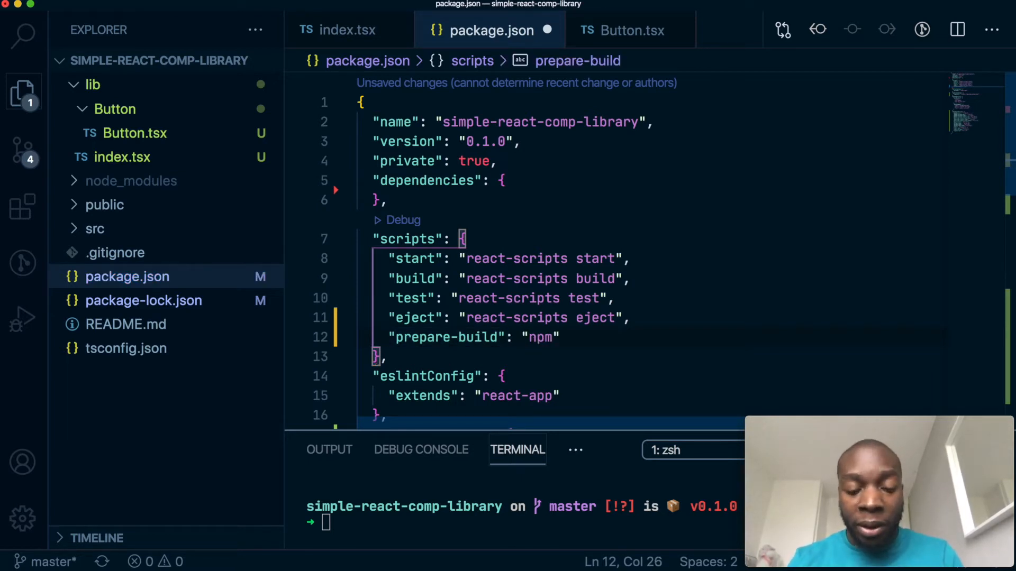
text(run cl)
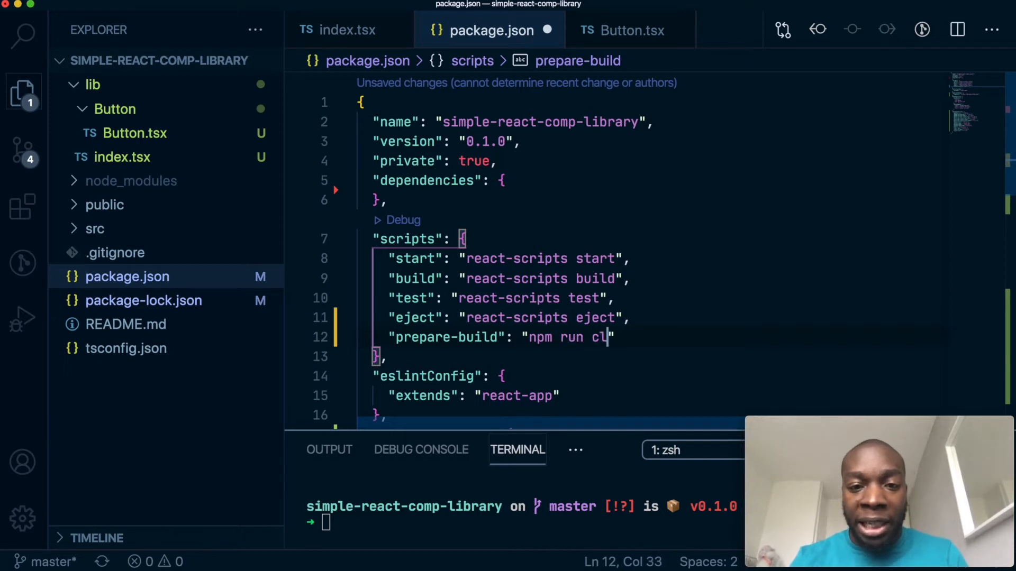
text(ear)
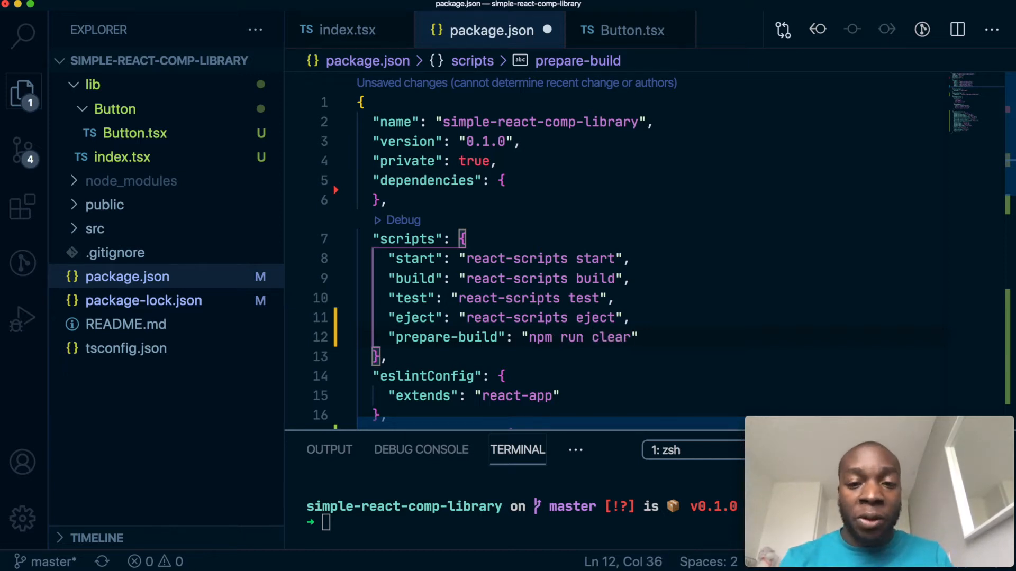
text(&)
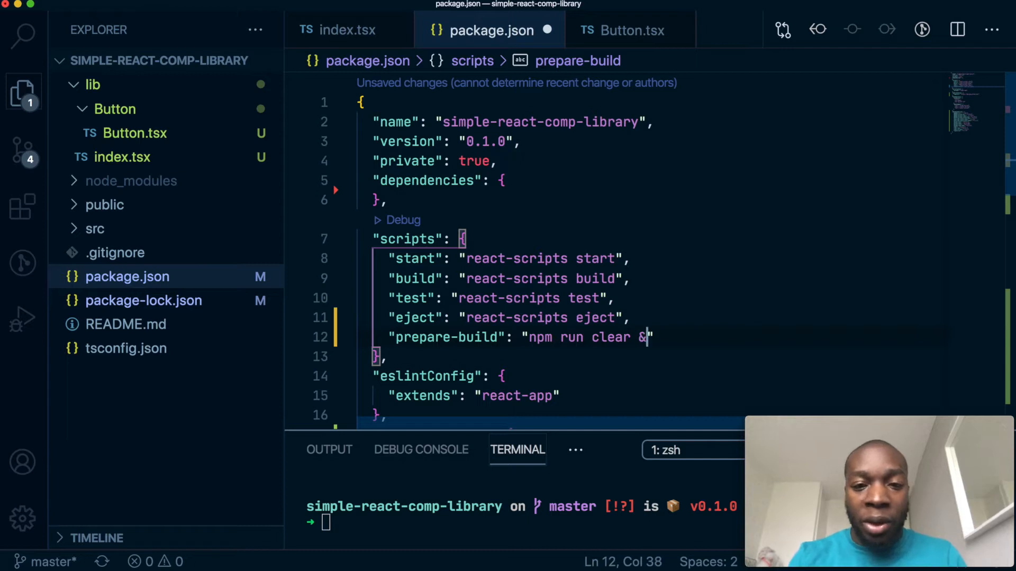
text(& NODE_ENV=pro)
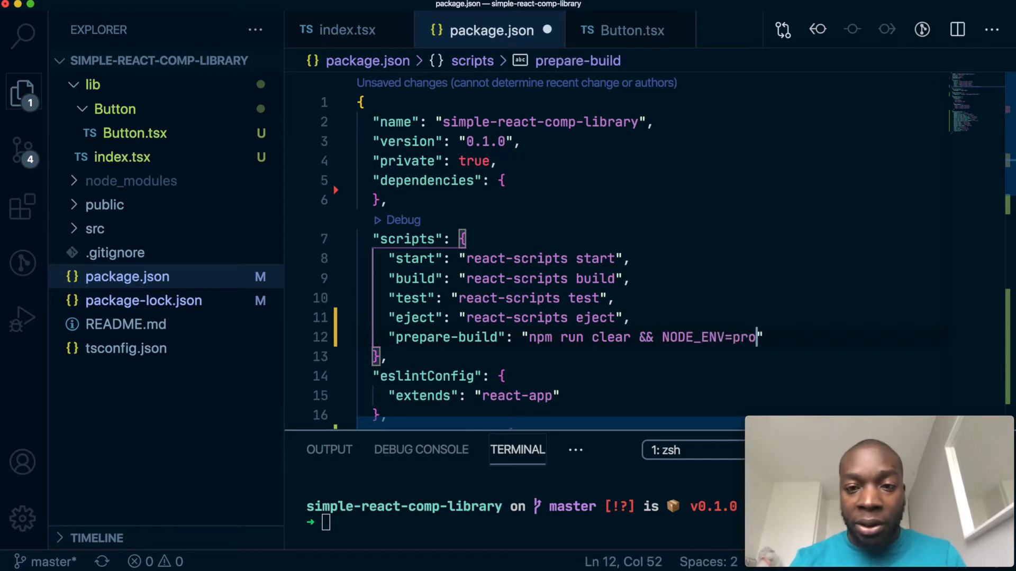
text(duction)
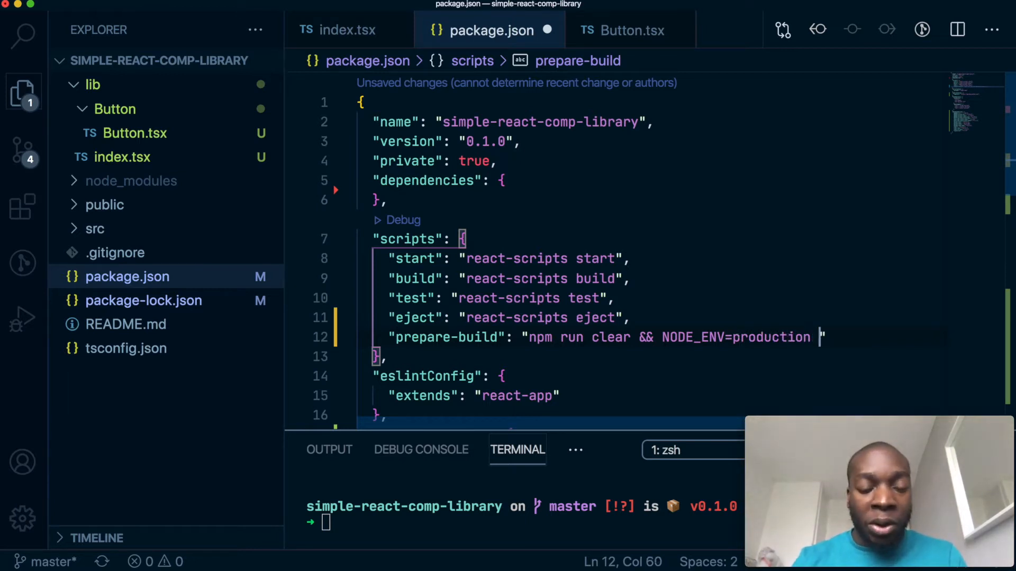
text(babel)
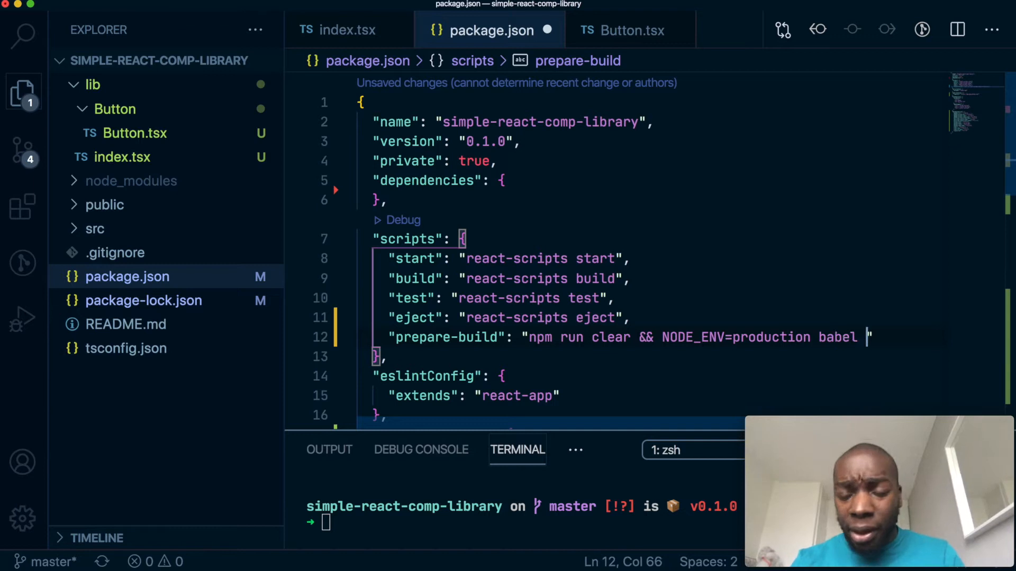
text(lib")
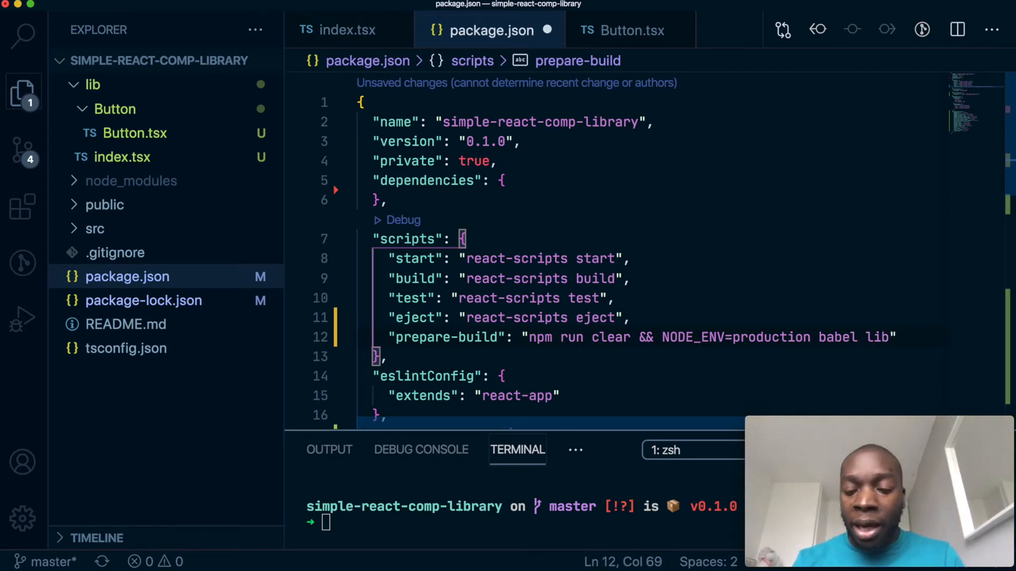
text(--our)
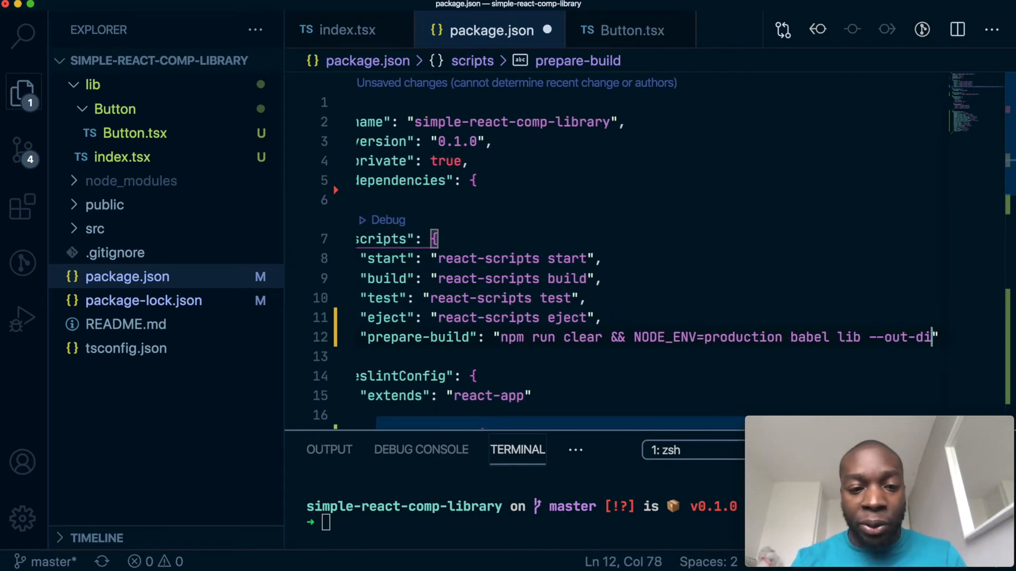
text(dist --)
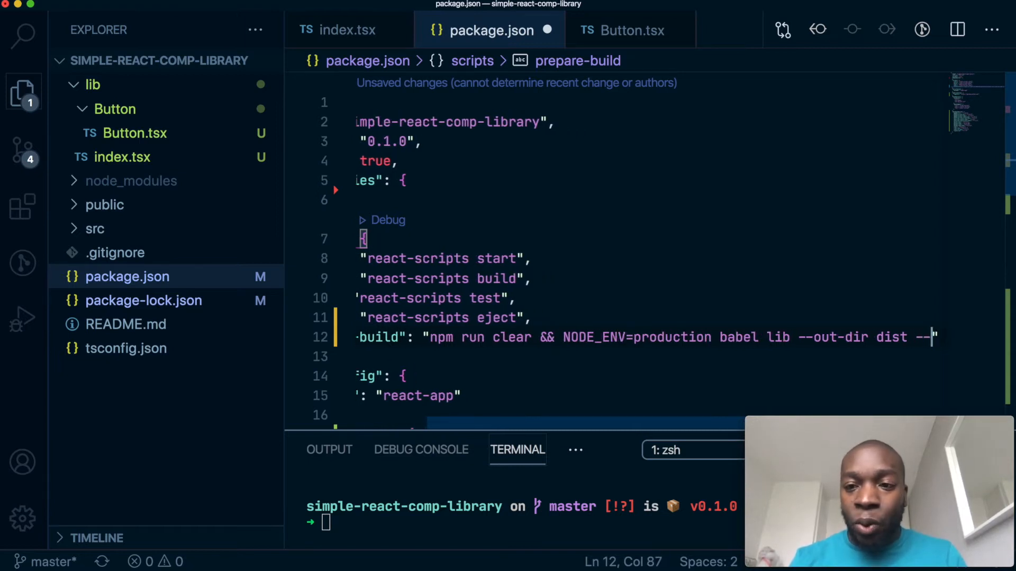
text(extensions ')
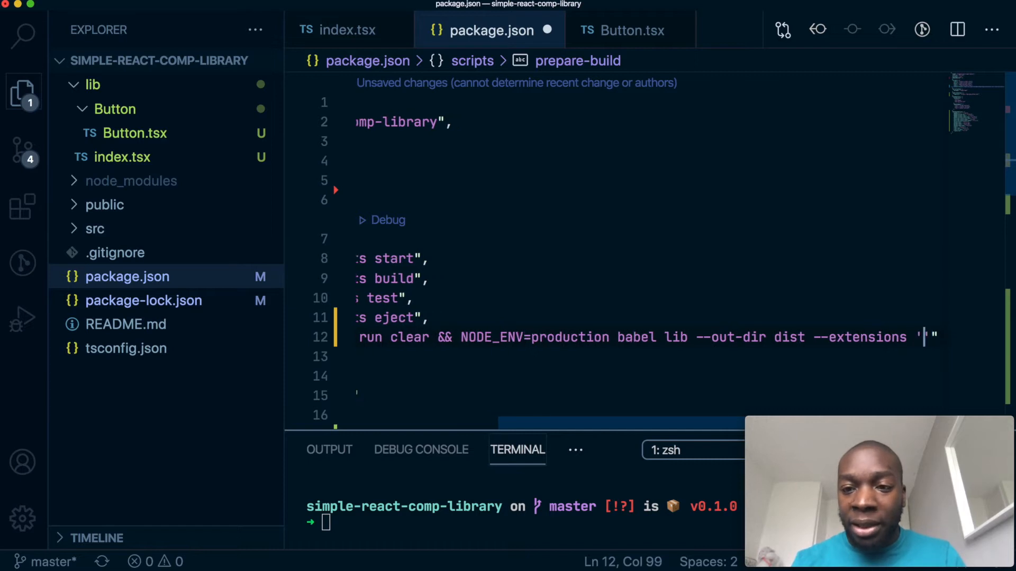
text(.ts)
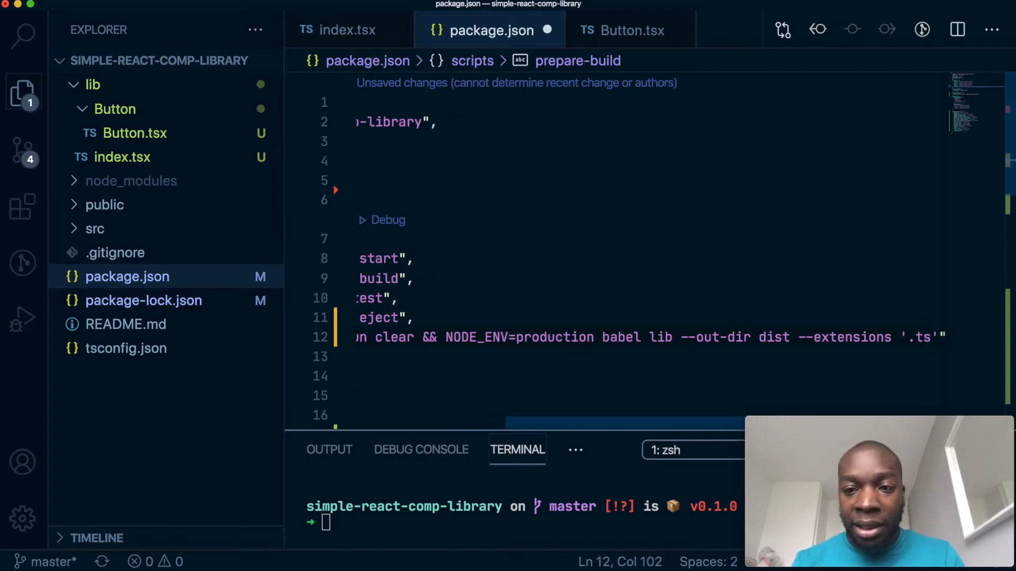
text(, .tsx)
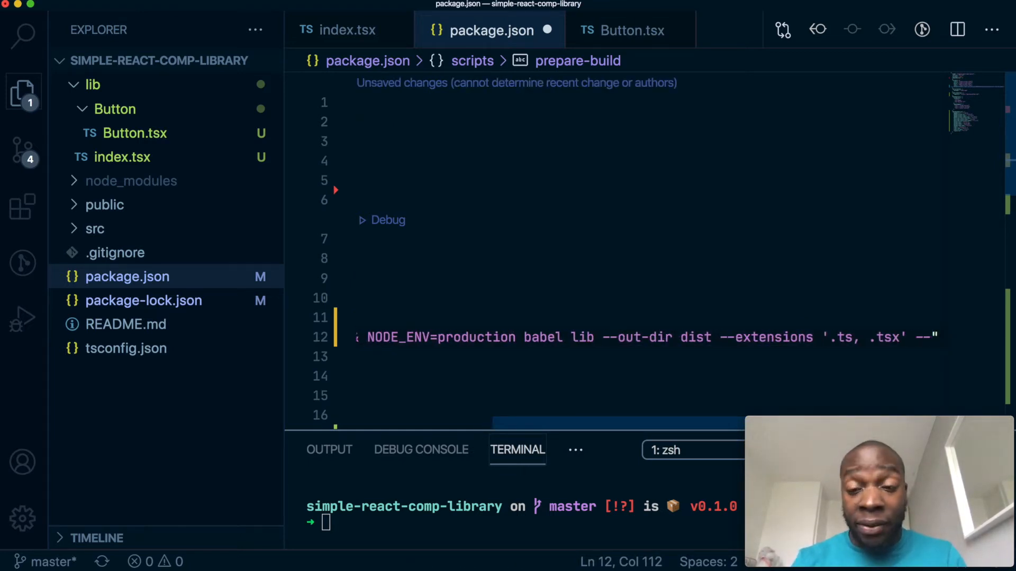
text(ign)
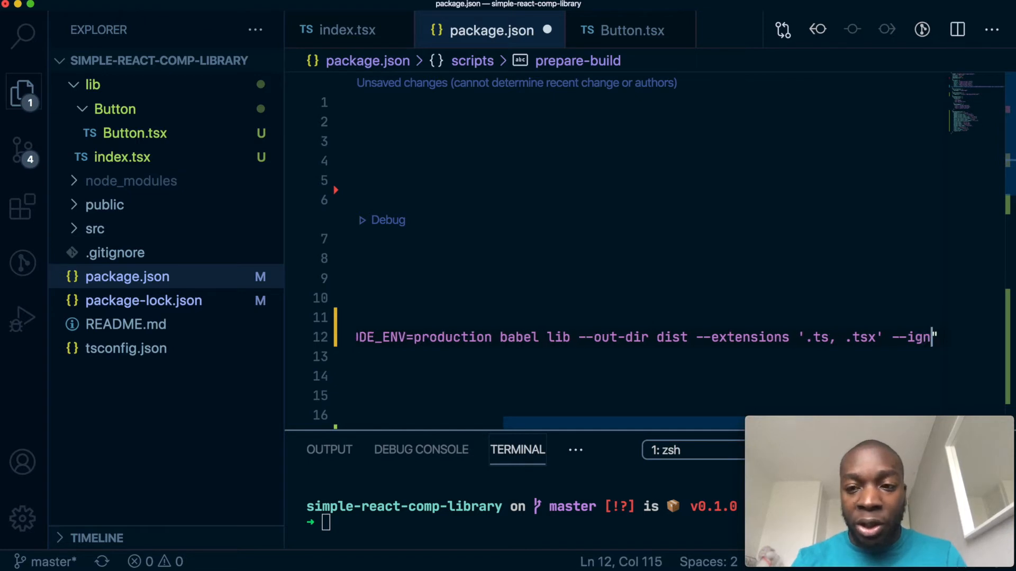
text(ore ')
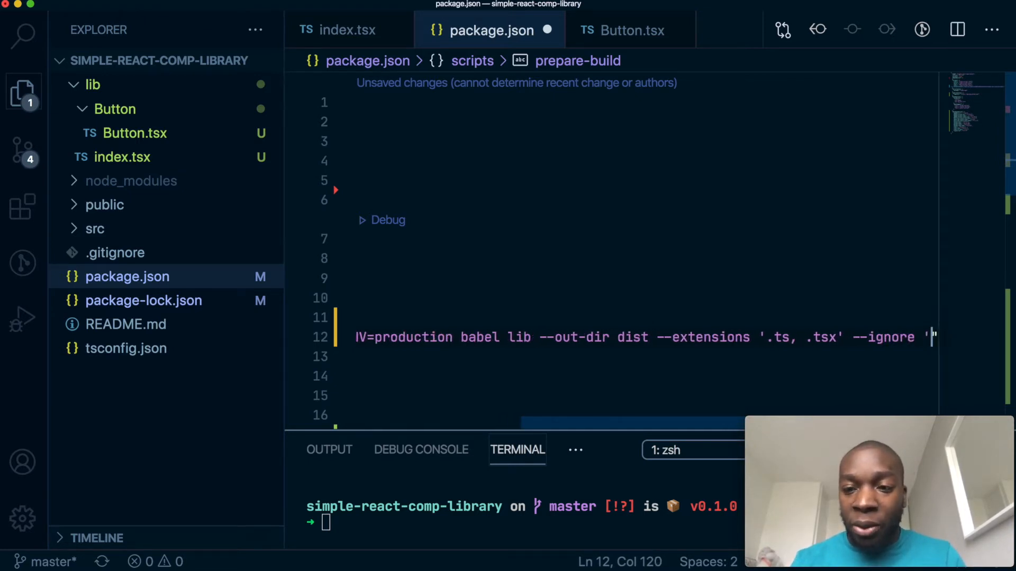
text(lib)
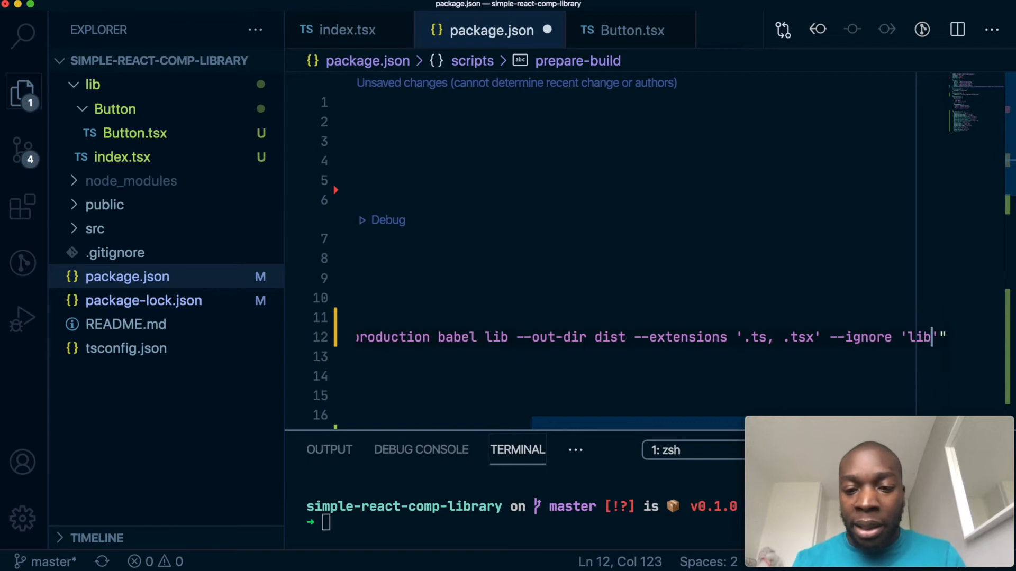
text(/**/)
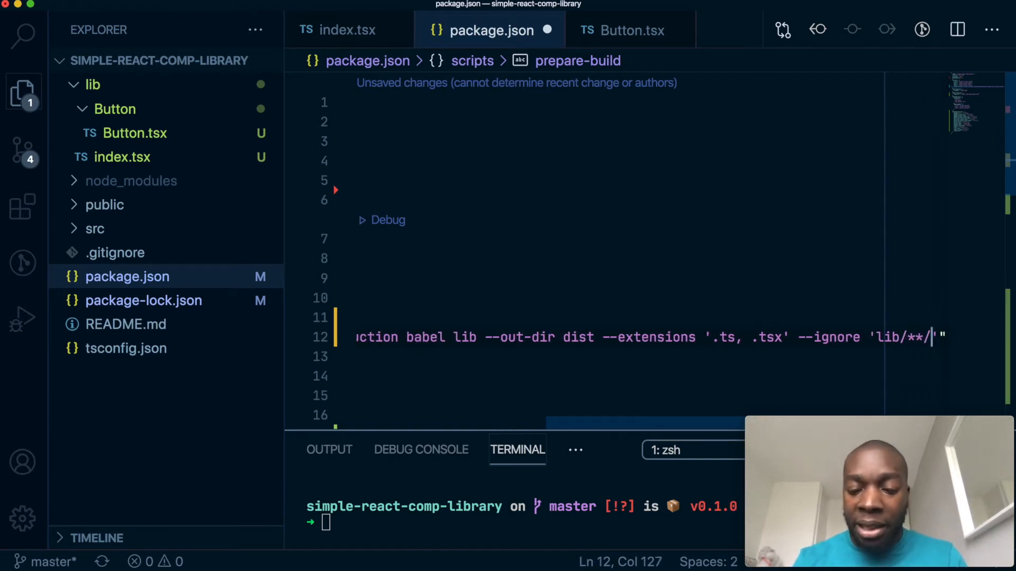
text(.text.j)
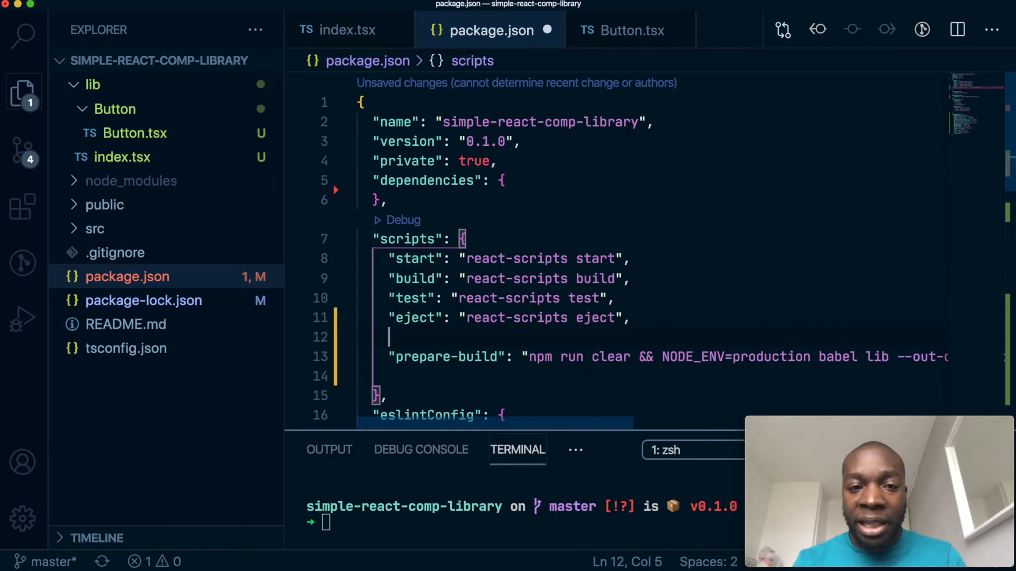
Step: Add the script "clean": "rm -rf dist" above prepare-build
text("clea")
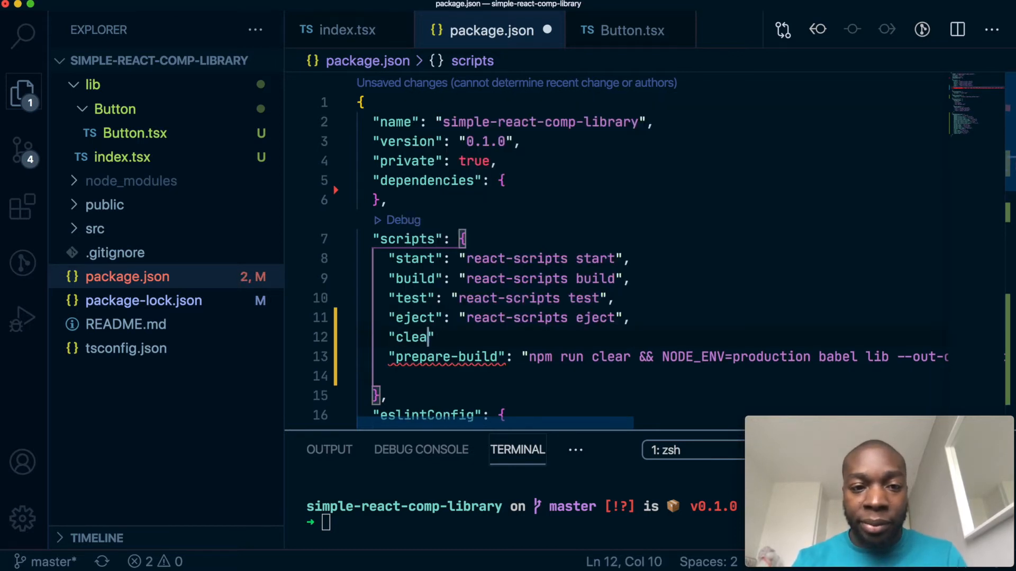
text(n")
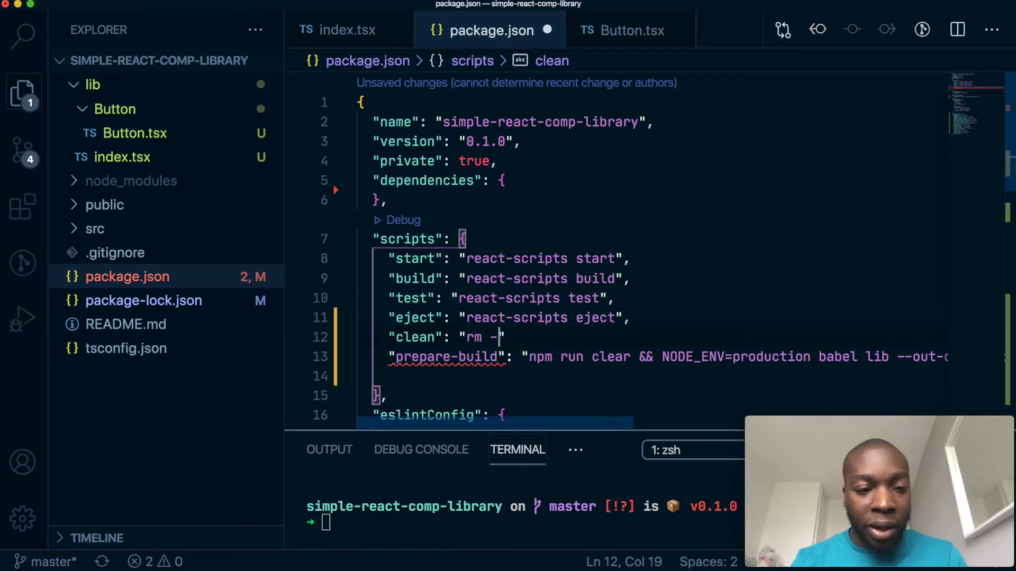
text(rf)
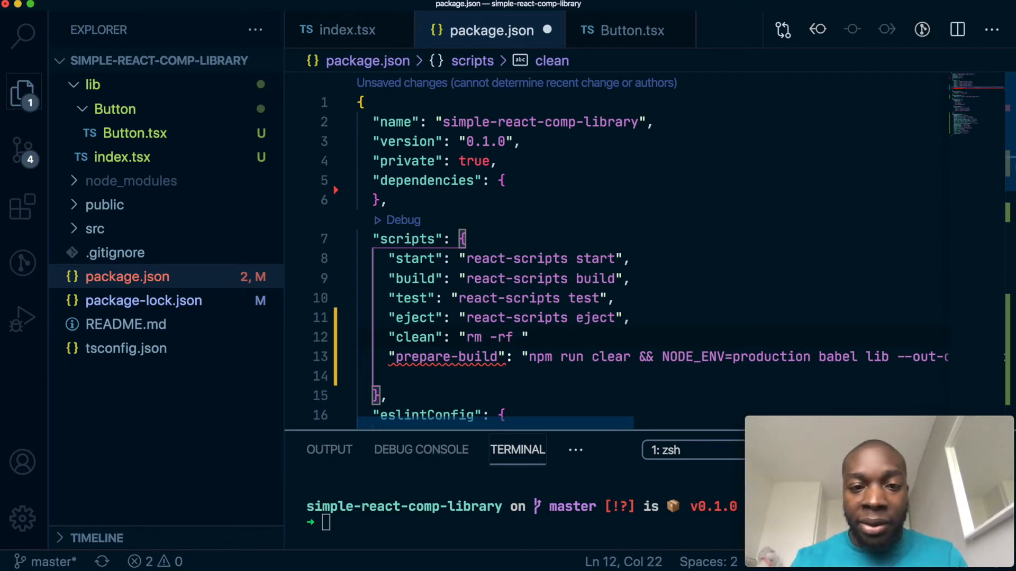
text(dist)
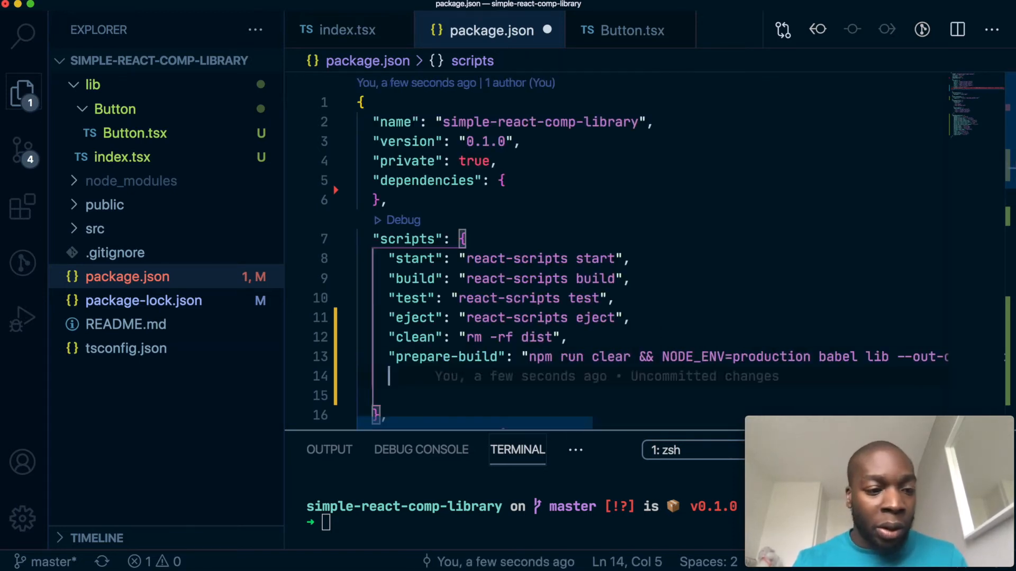
Step: Add the script "copy": "cp package.json dist/ && cp README.md dist/"
text("")
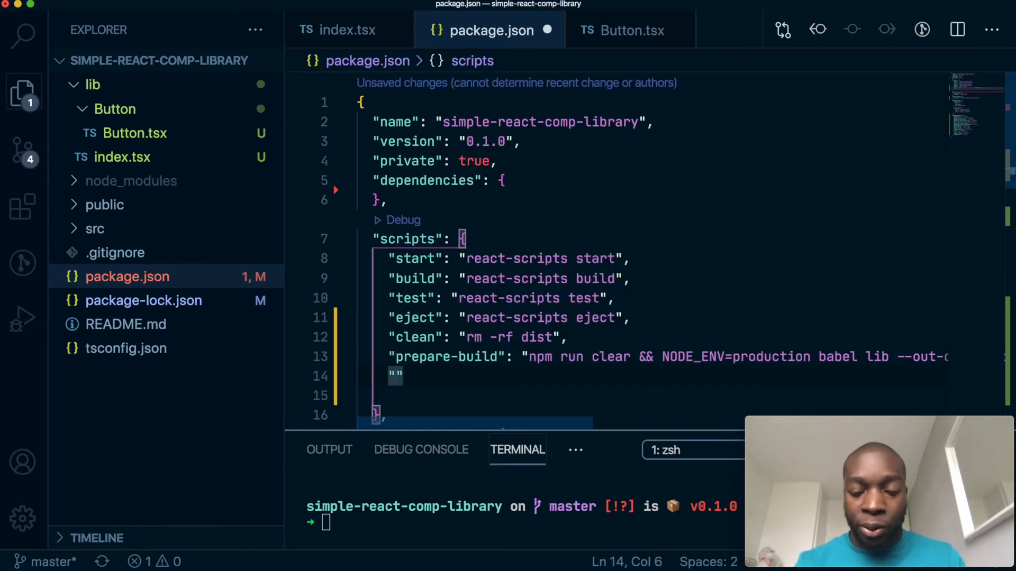
text(copy": "cp)
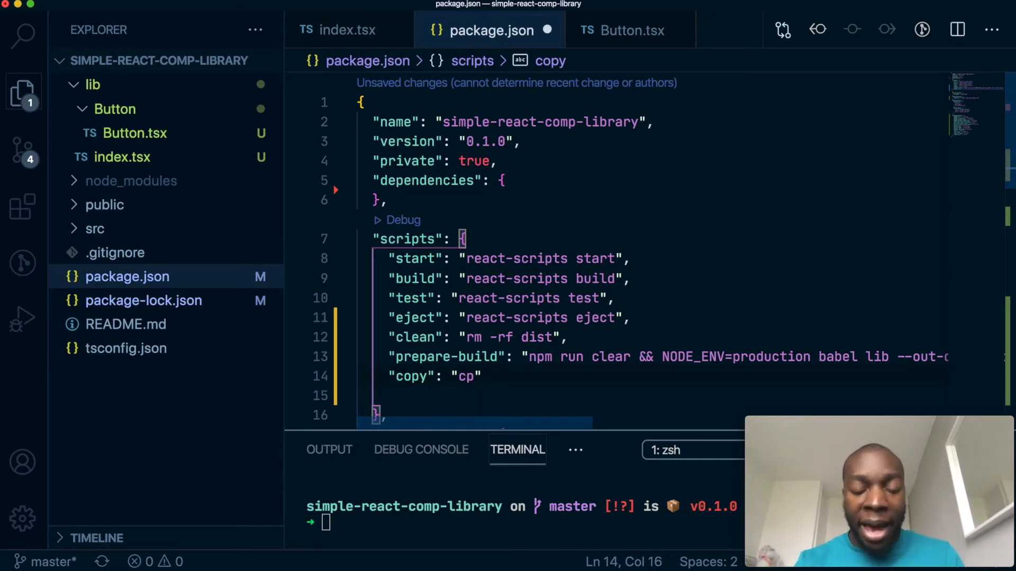
text(pa)
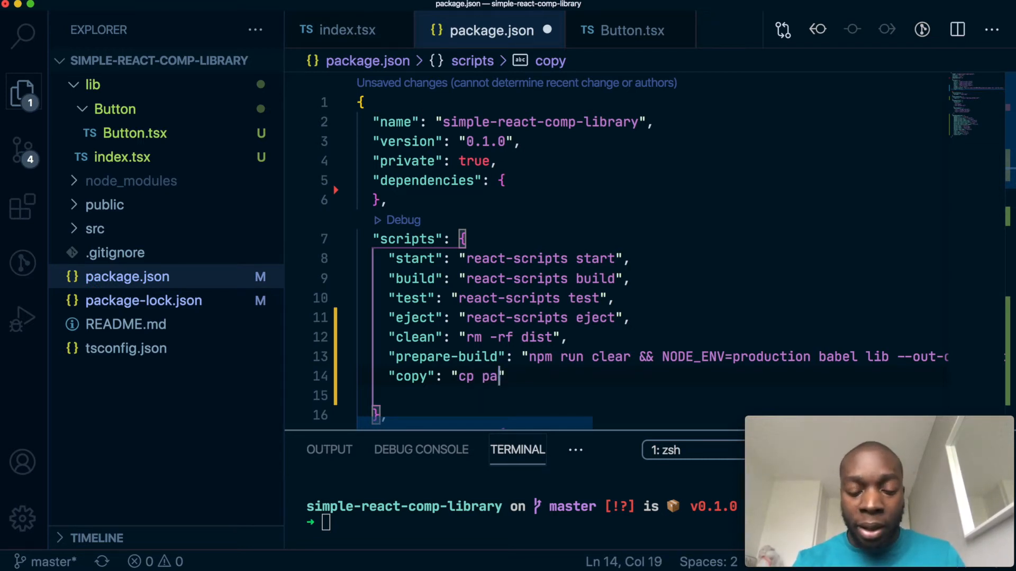
text(ckage.")
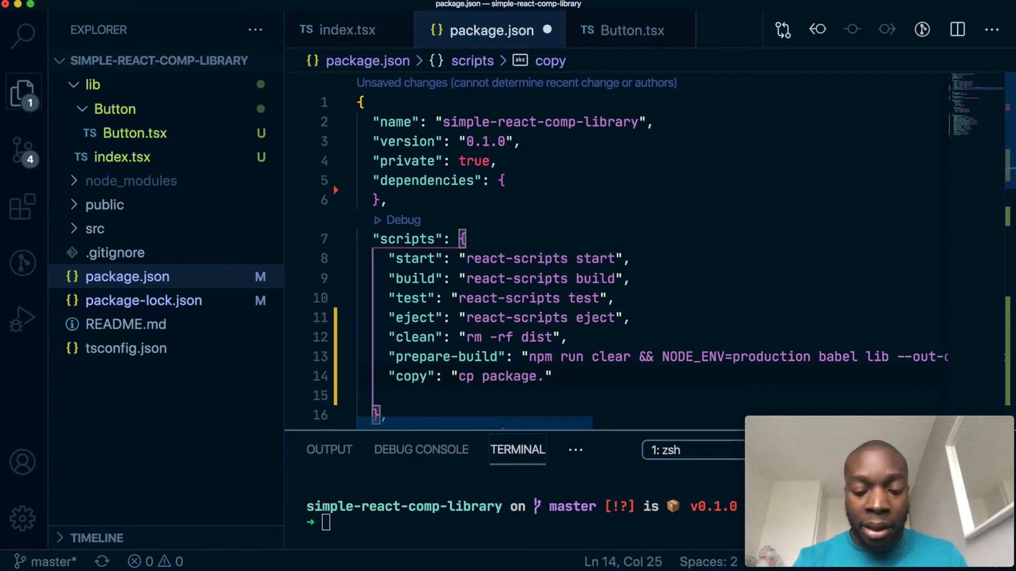
text(json)
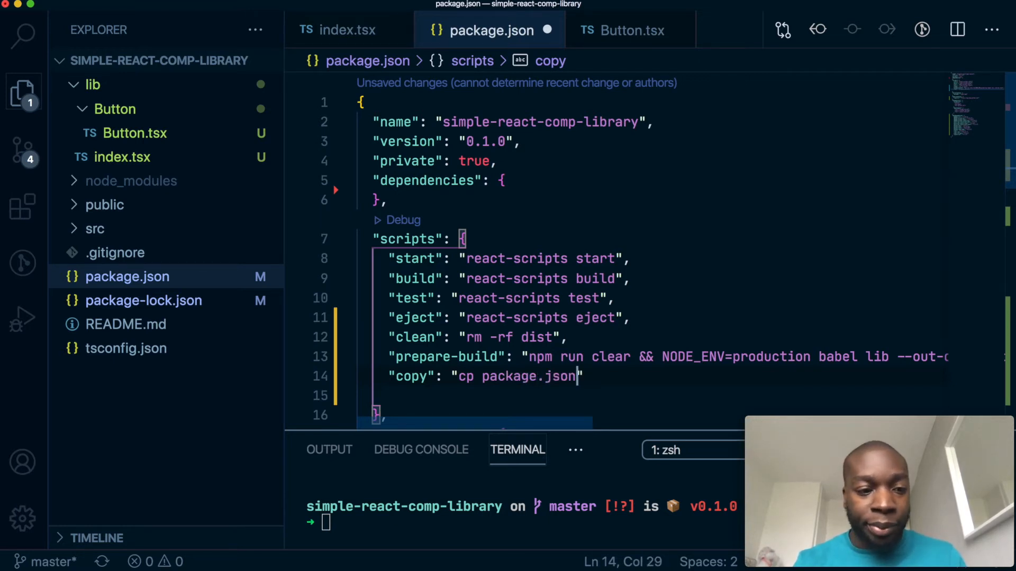
text(dist/)
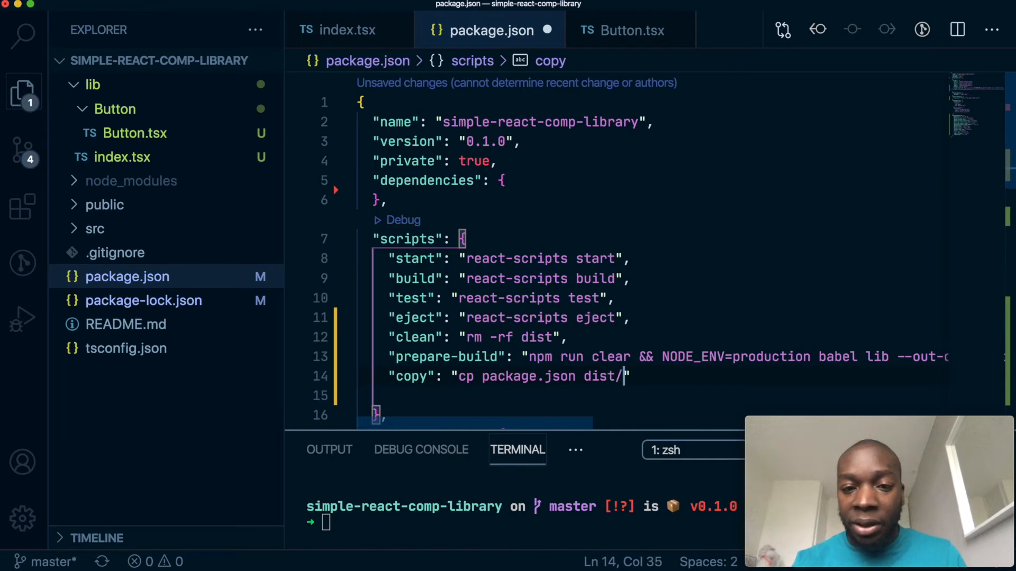
text(&& cp)
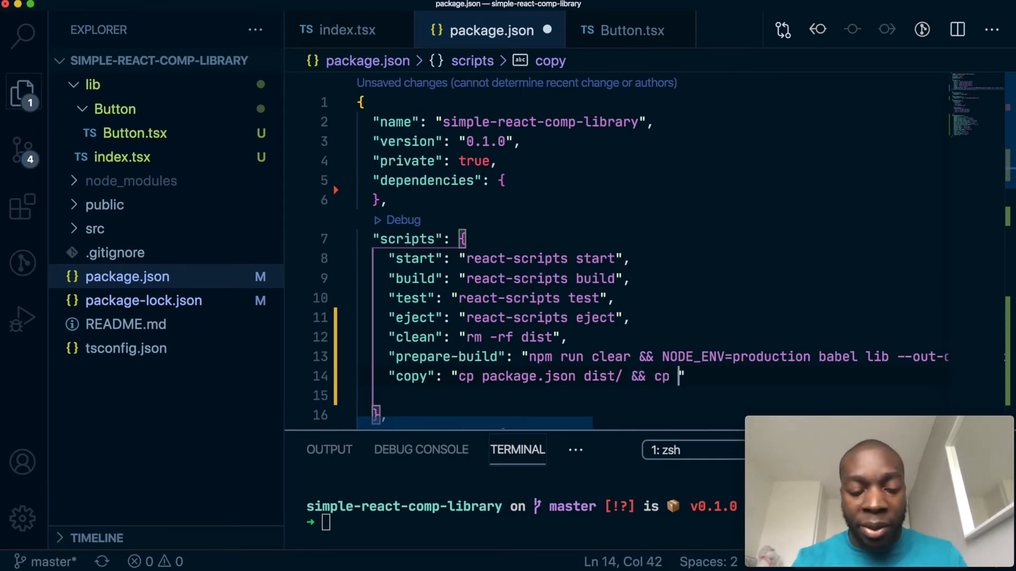
text(README.m)
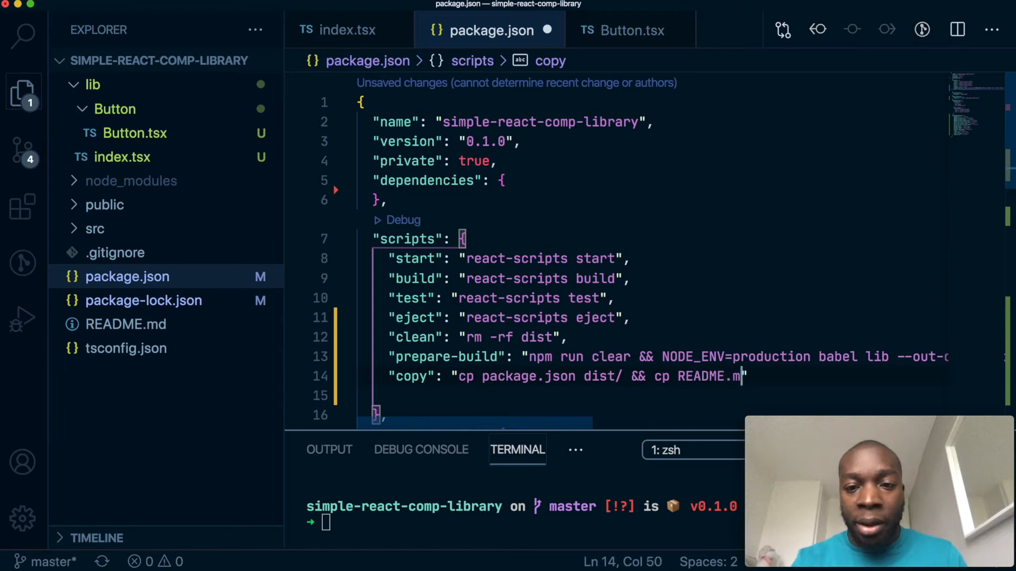
text(d d)
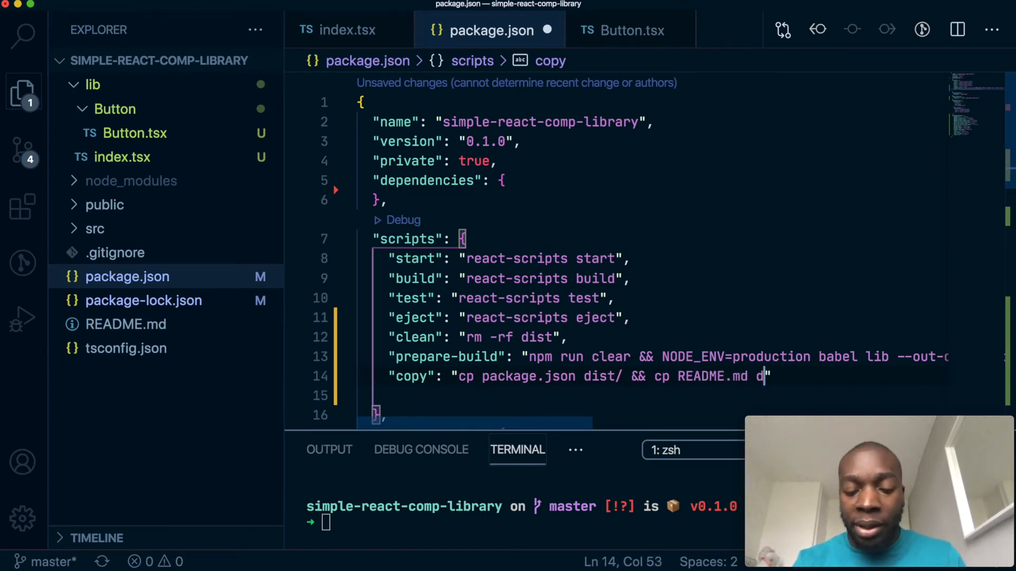
text(ist/)
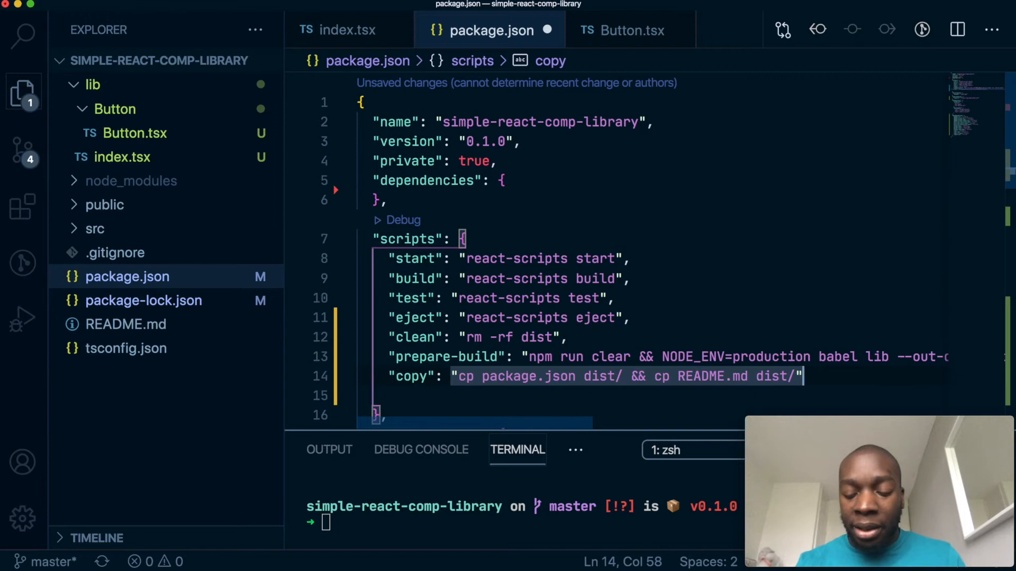
text(,)
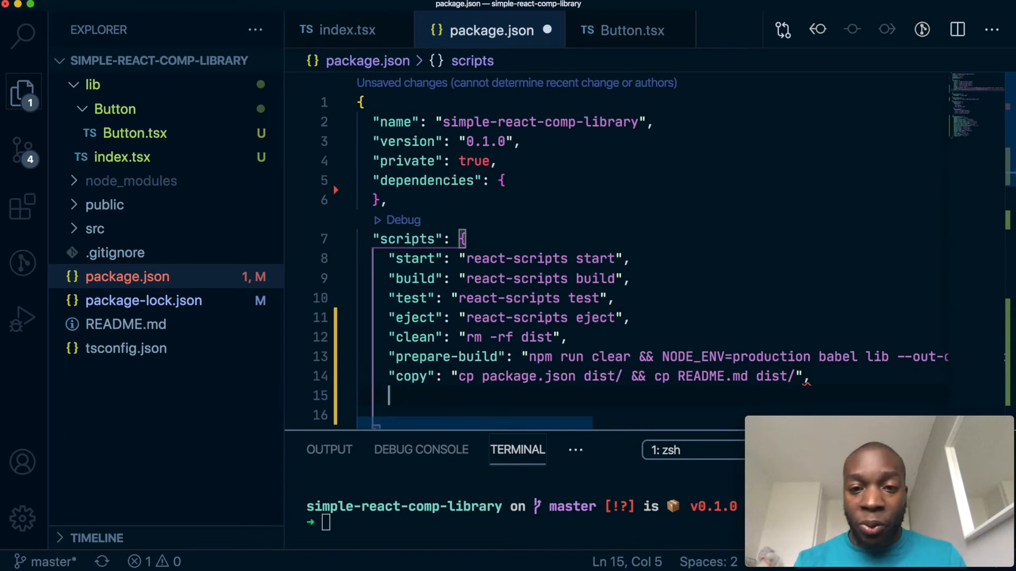
Step: Replace react-scripts build with "build": "npm run prepare-build && npm run copy" and save
text("")
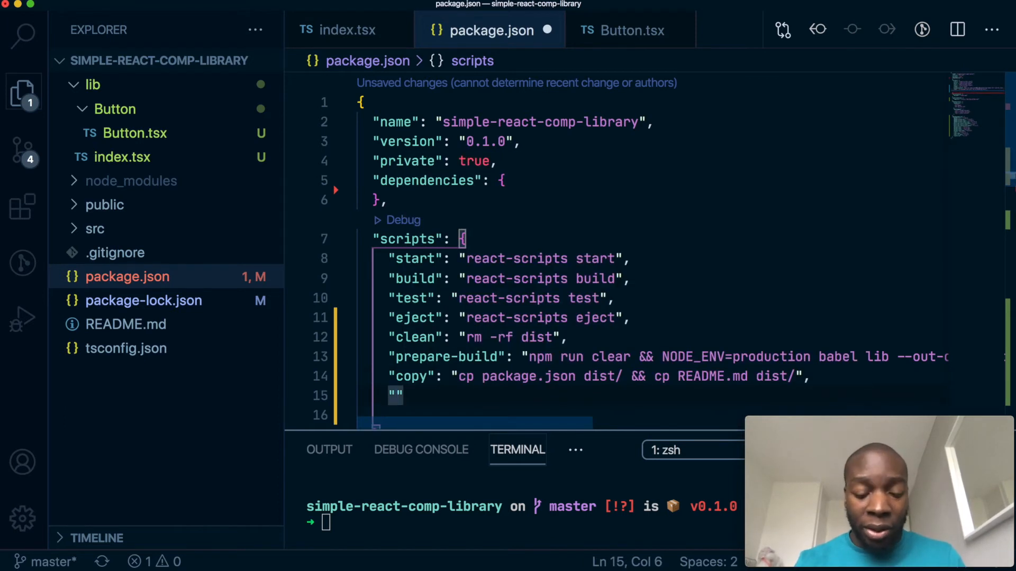
text("build":)
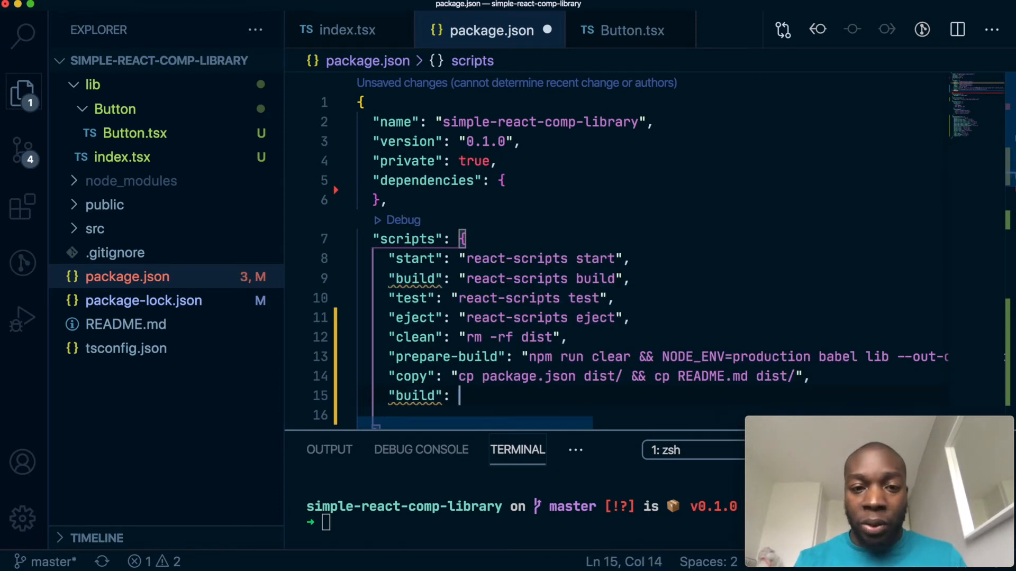
text("")
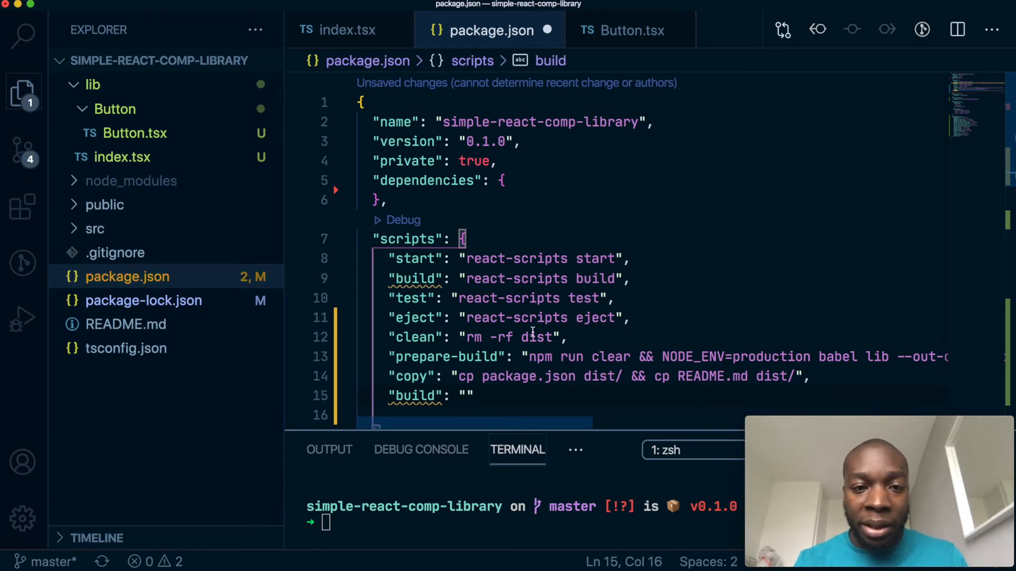
mouse_move(652, 279)
text(npm )
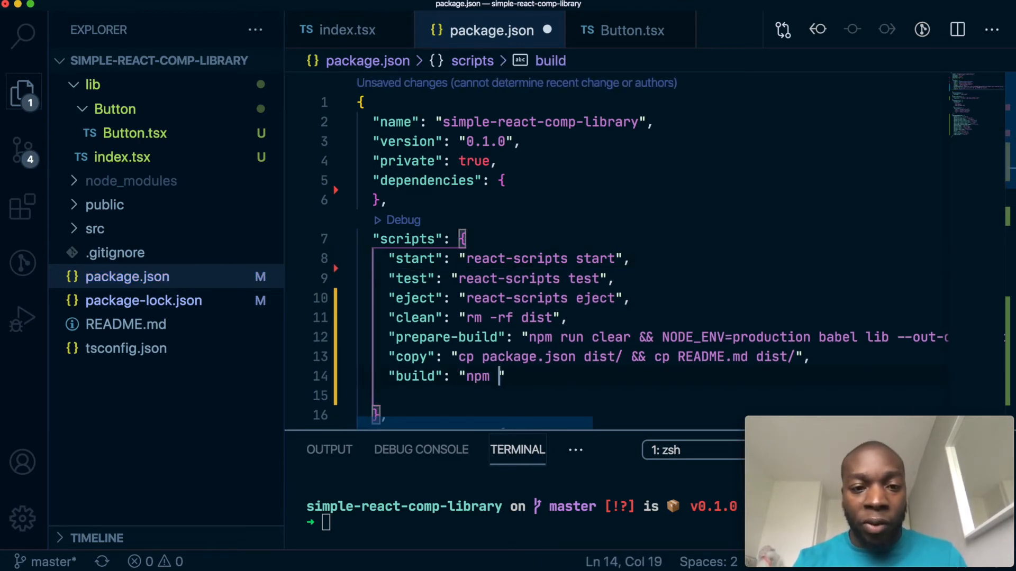
text(run prep)
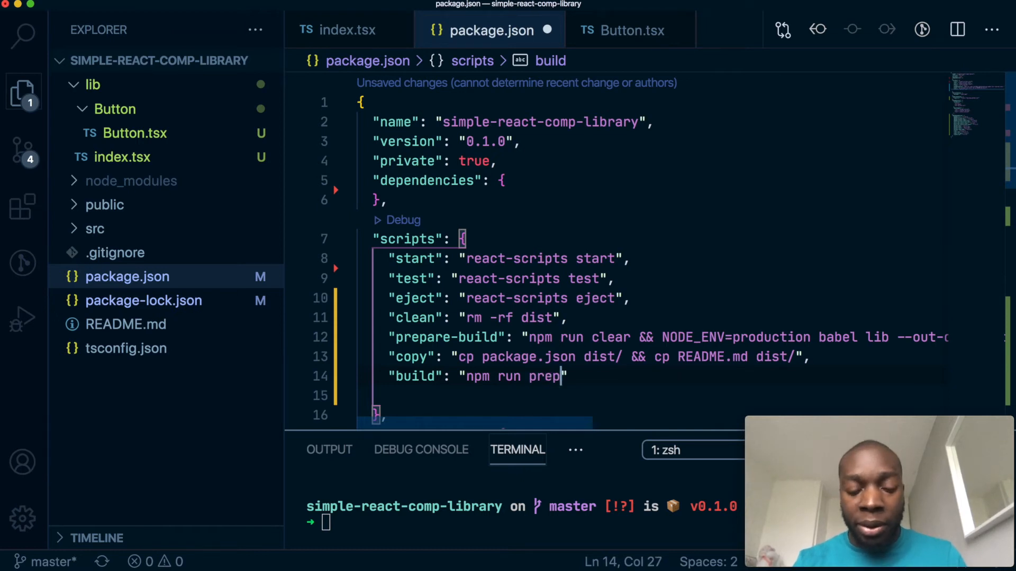
text(are-build &)
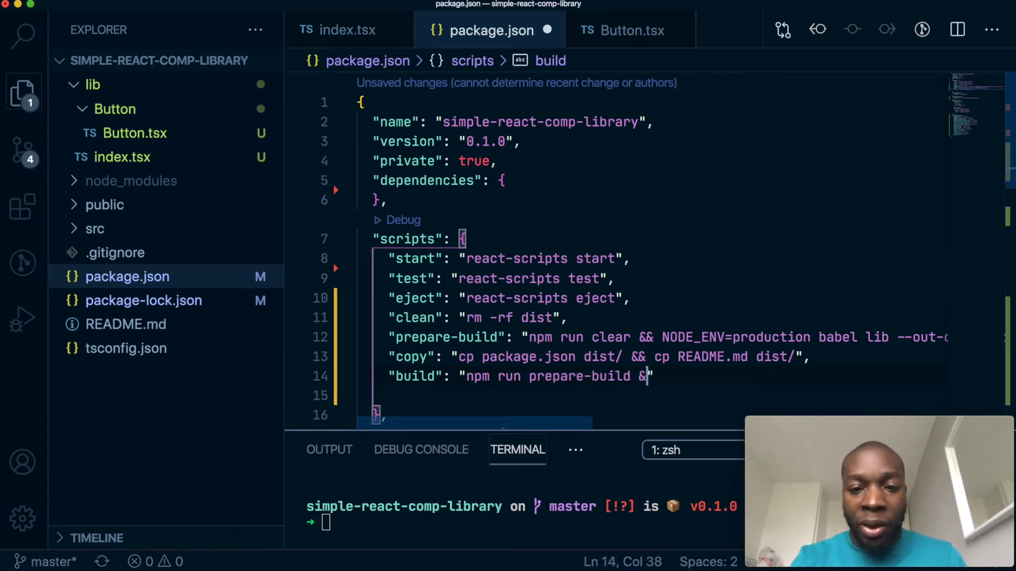
text(& npm ru)
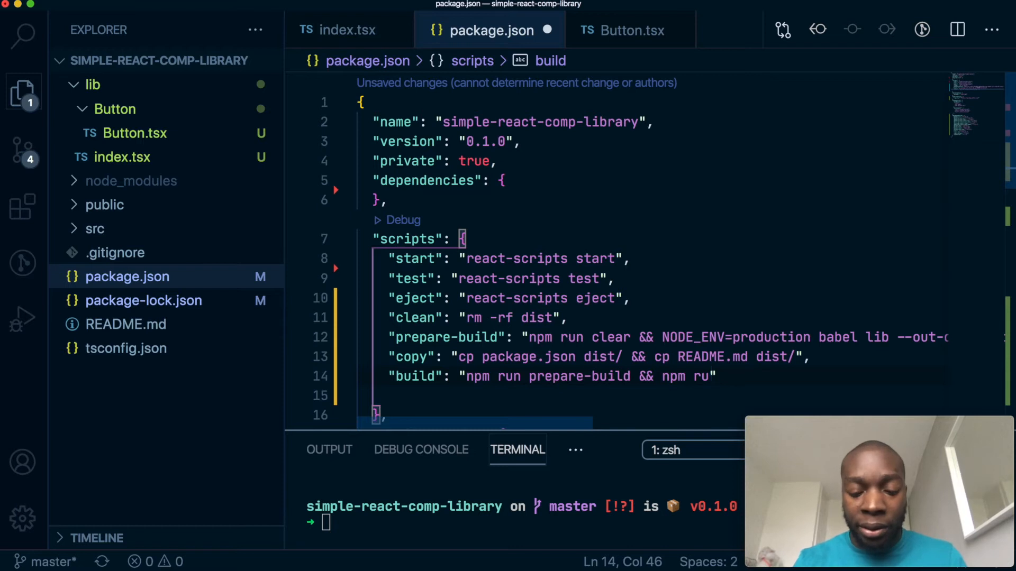
text(copy)
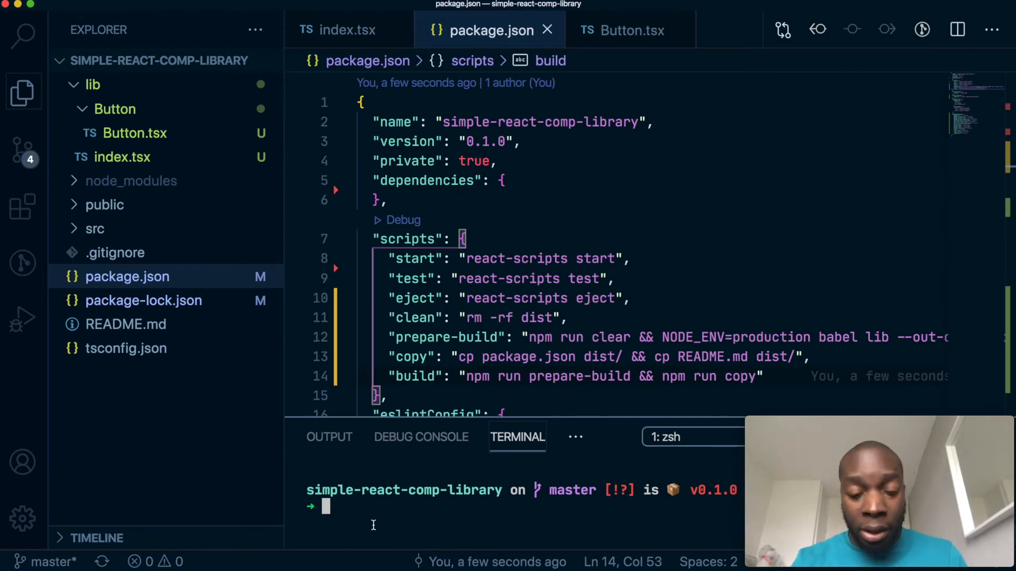
Step: Create an empty .babelrc in the project root with touch
text(touch .babelrc)
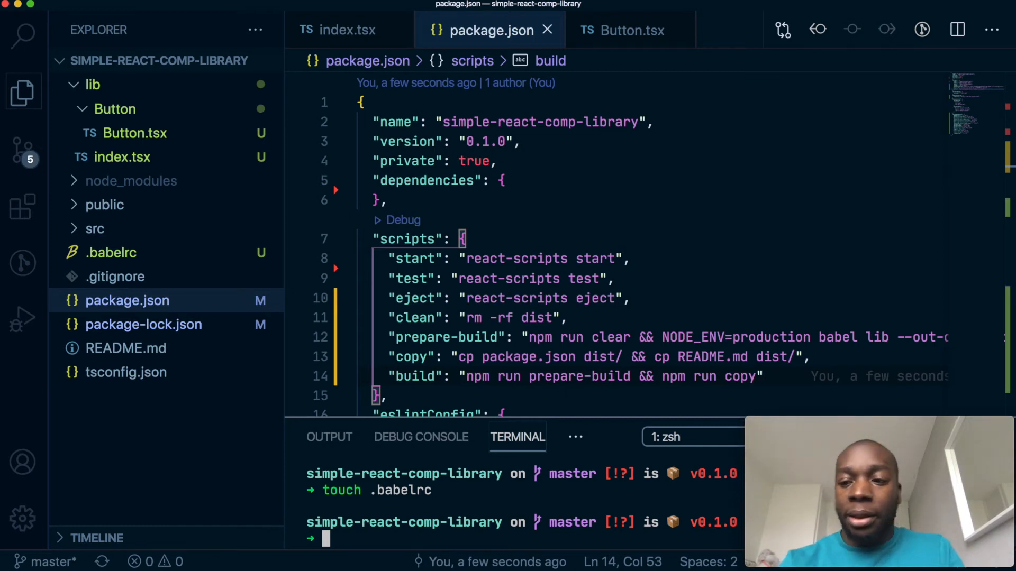
mouse_move(141, 260)
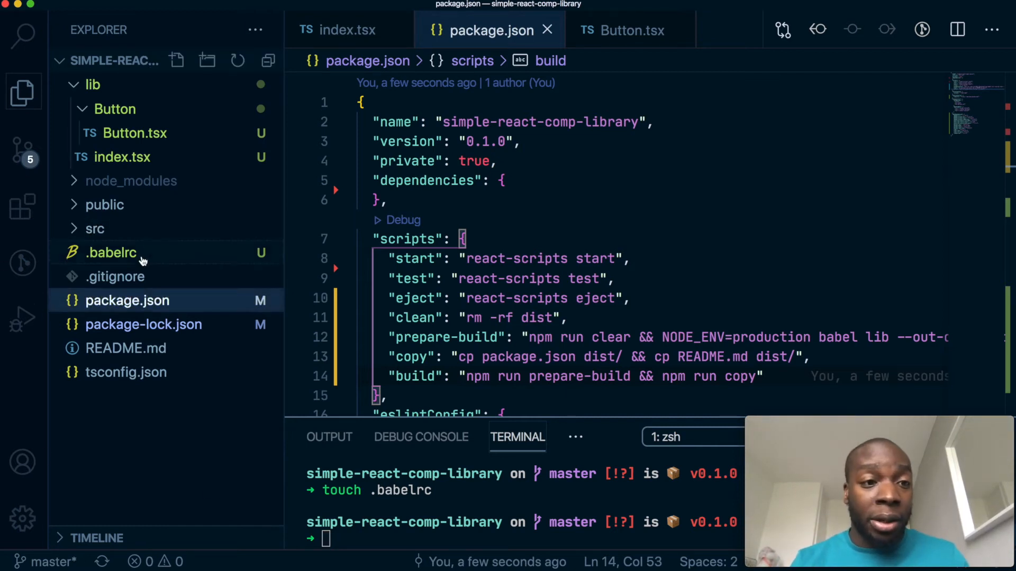
click(110, 252)
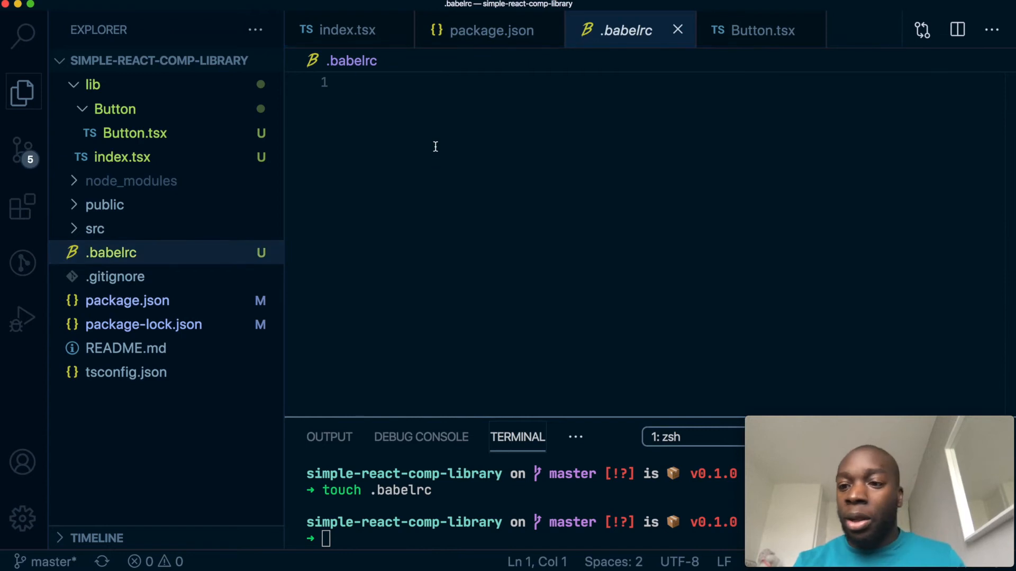
text({})
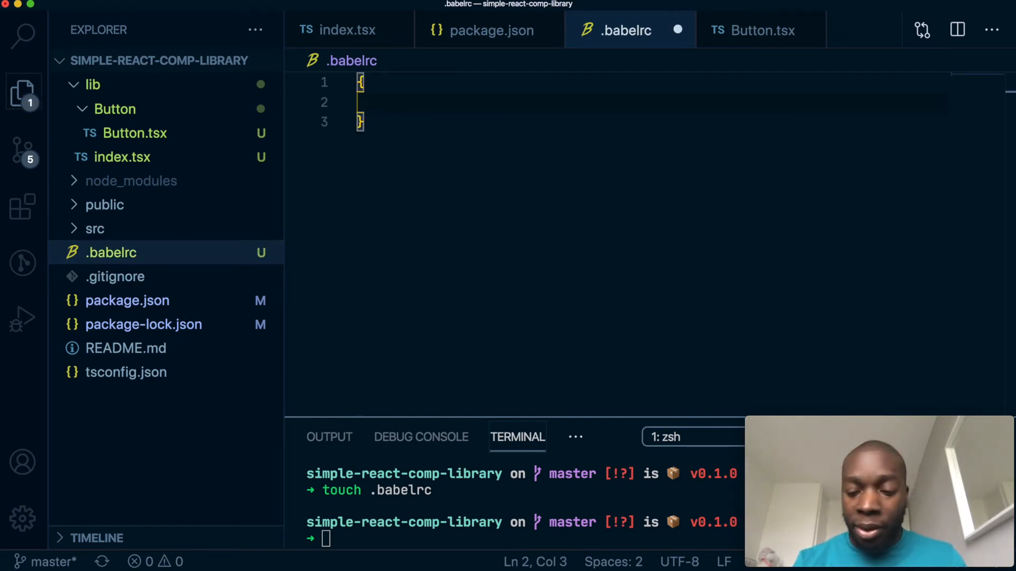
text("prese")
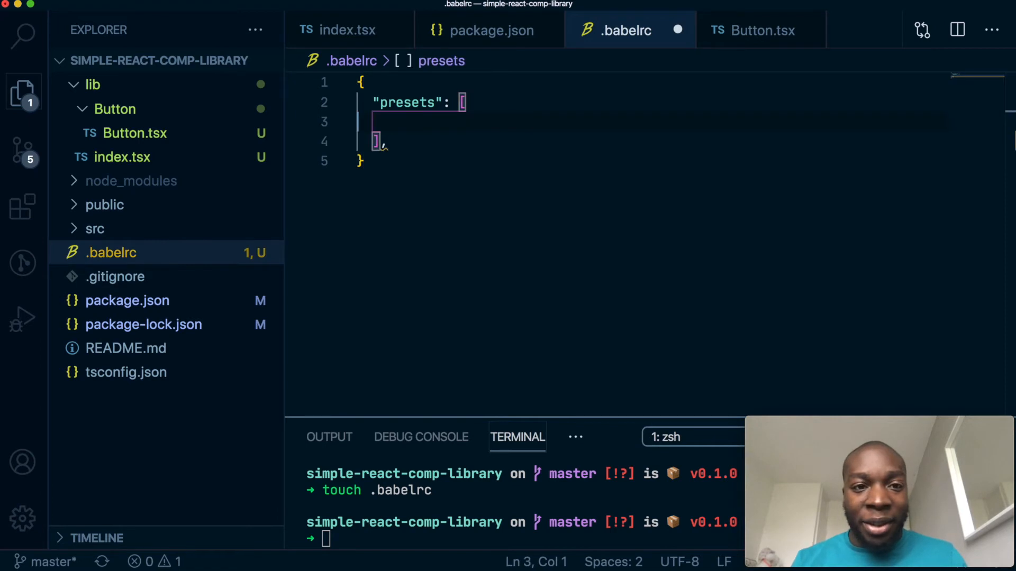
text("")
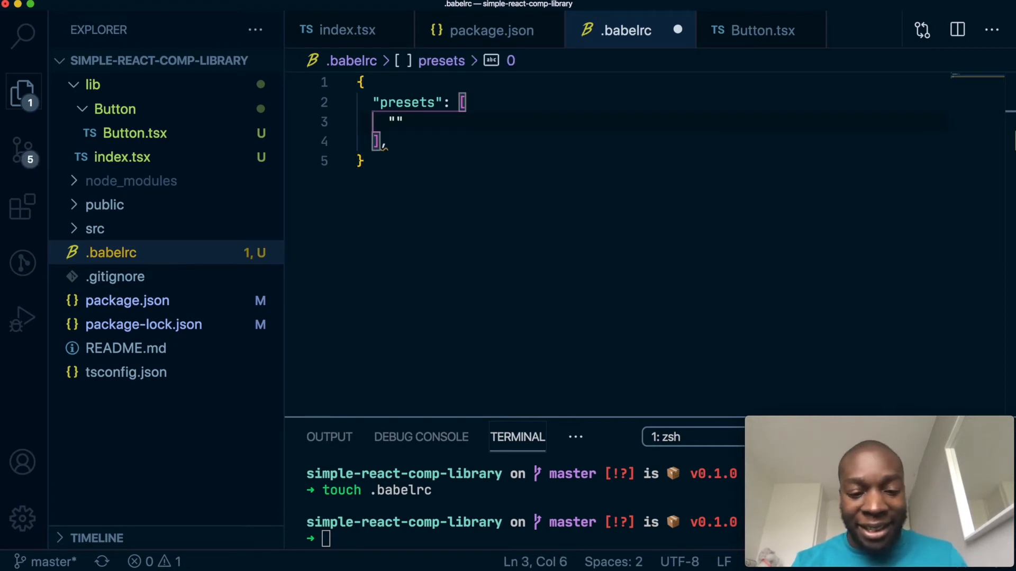
text(@babel)
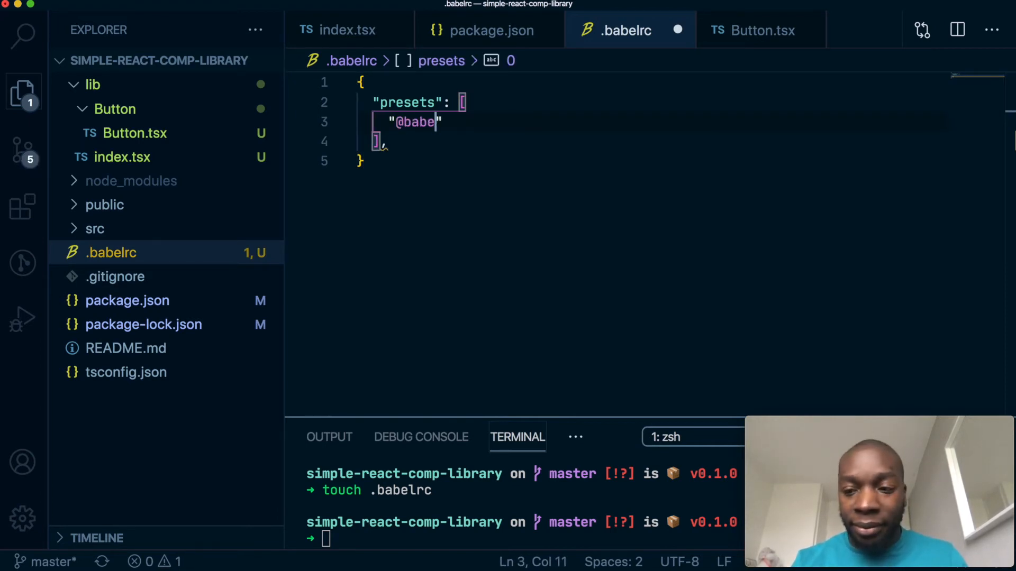
text(l)
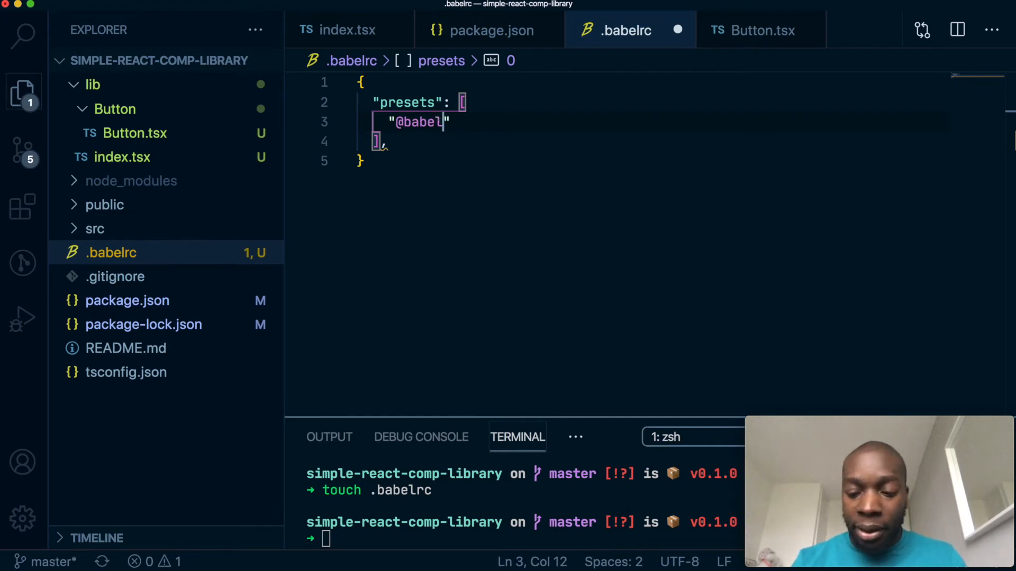
text(/preset)
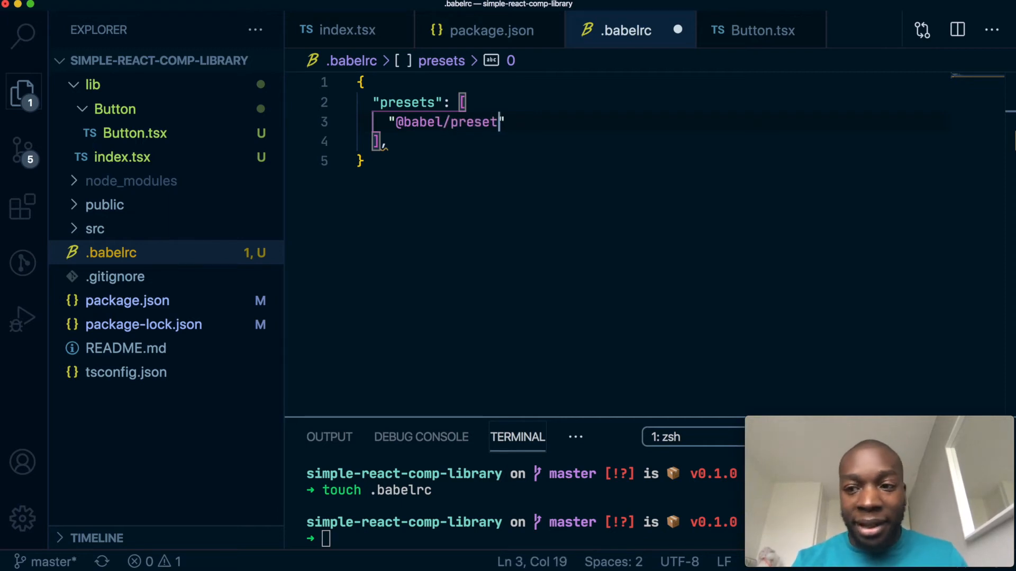
text(-e)
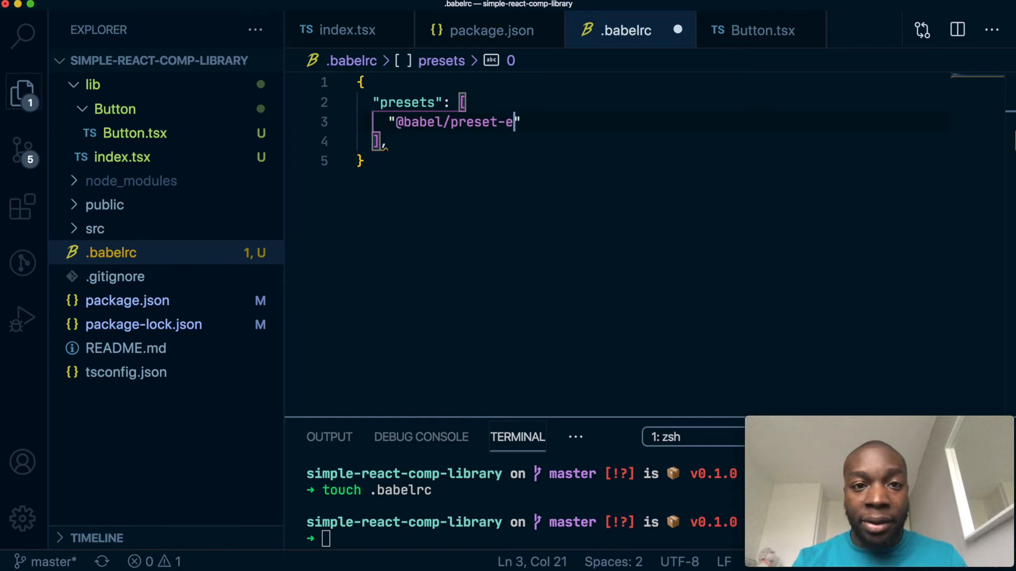
text(nv)
text("@)
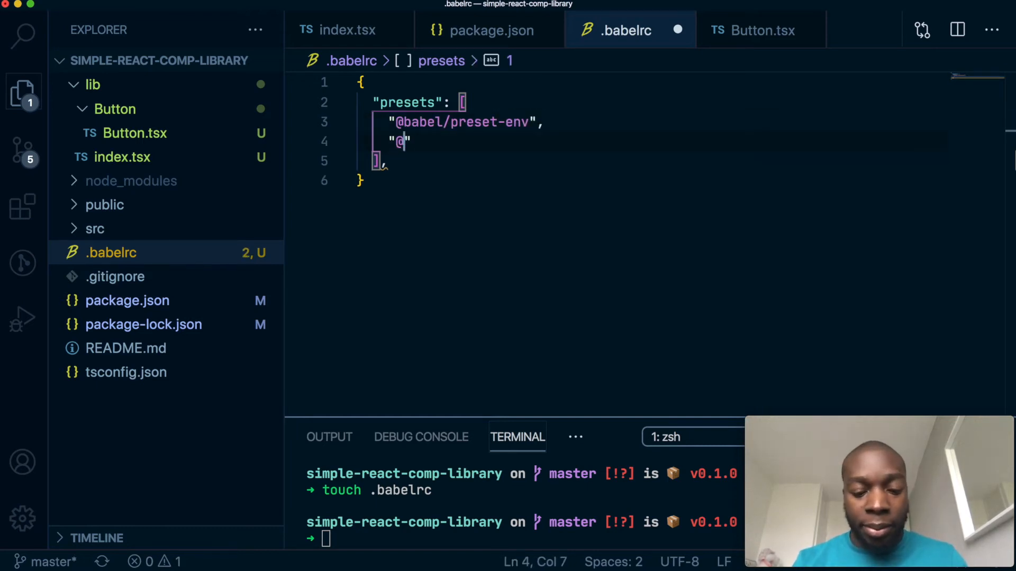
text(babel/)
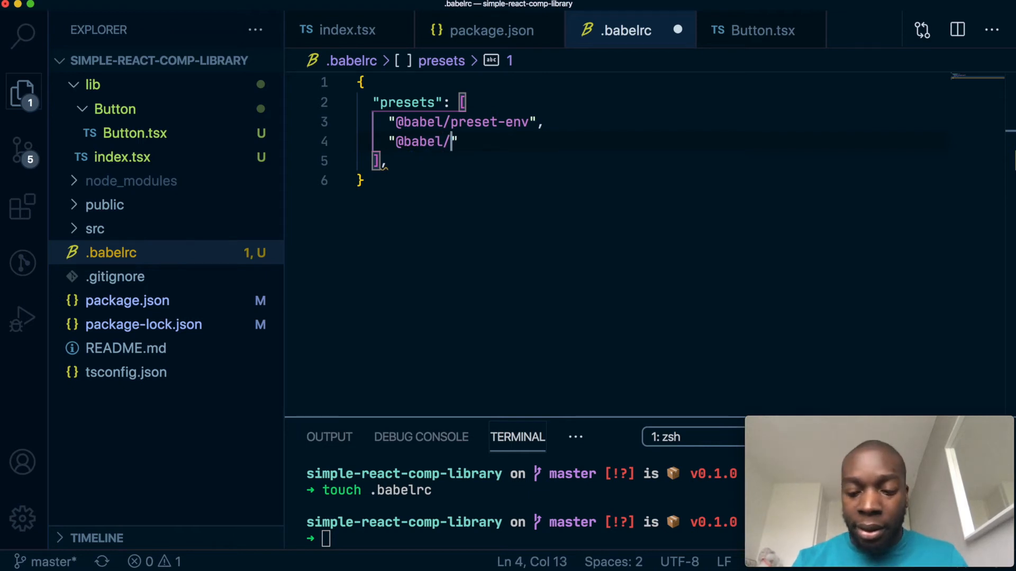
text(preset-react")
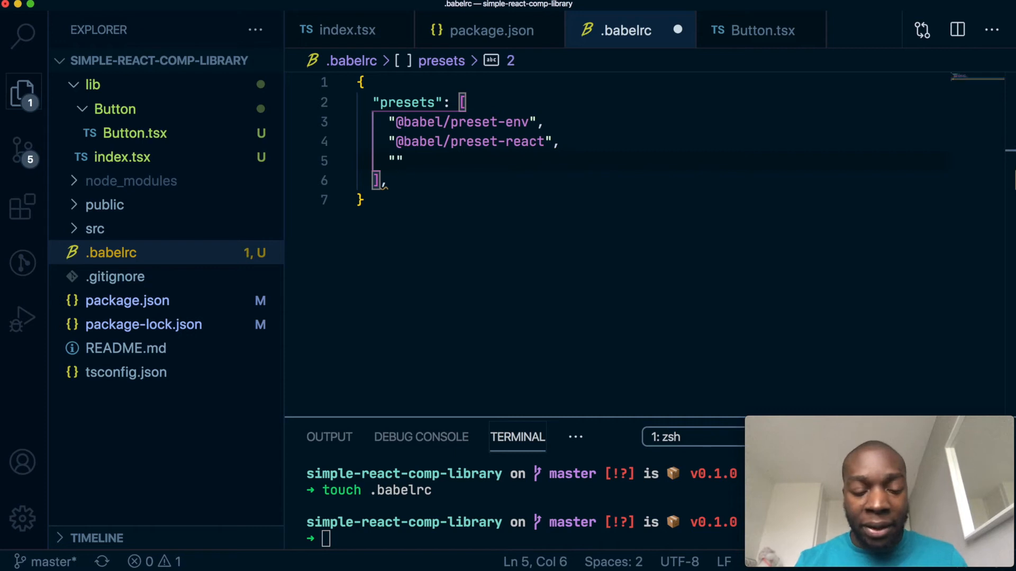
text(@babel)
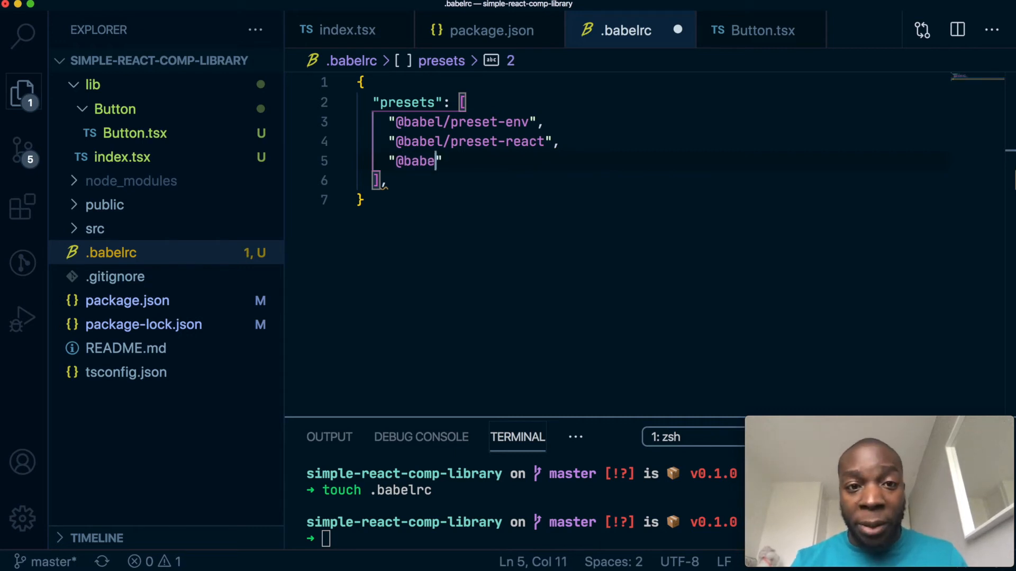
text(l/)
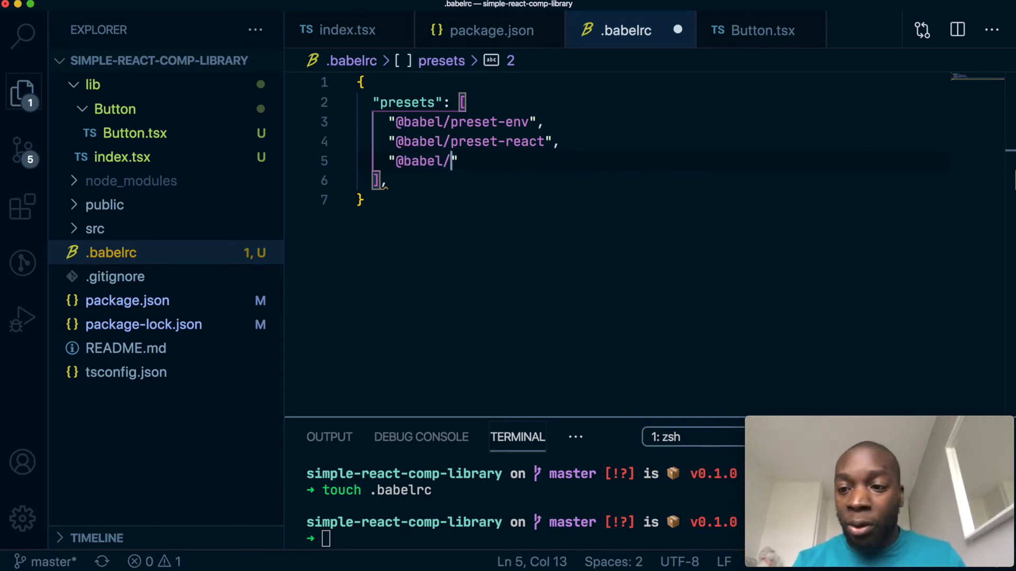
text(preset)
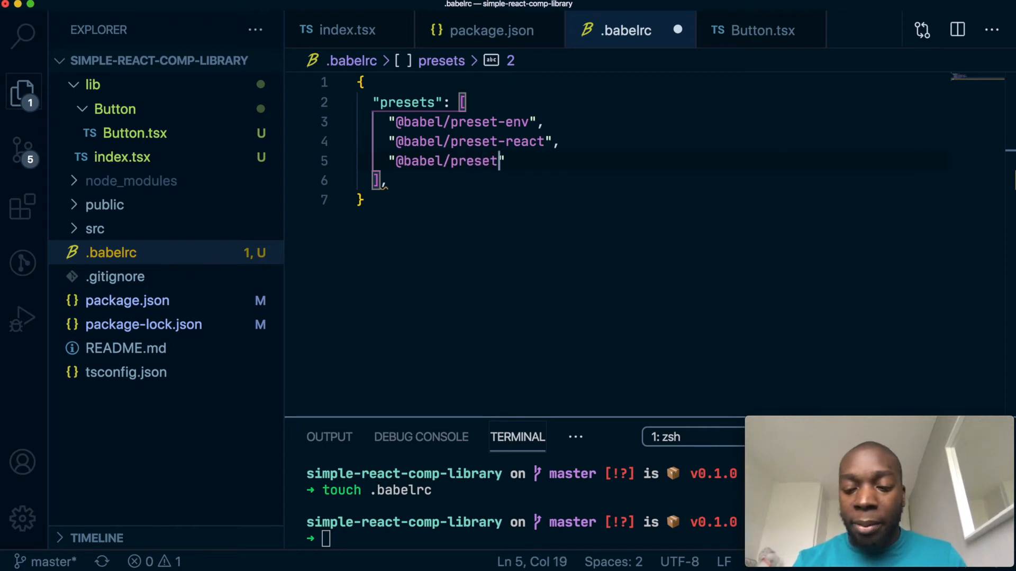
text(-typesc)
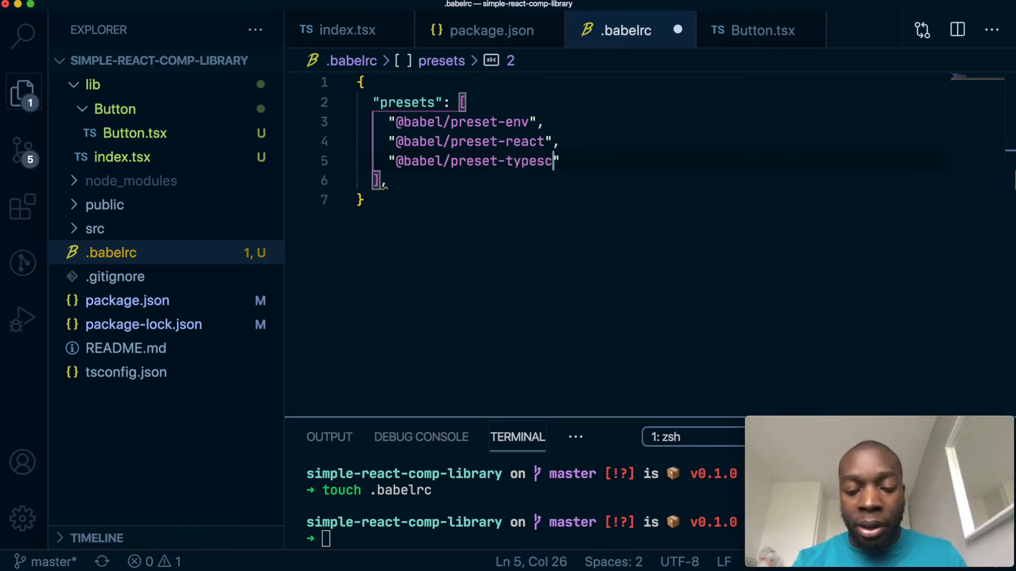
text(ript)
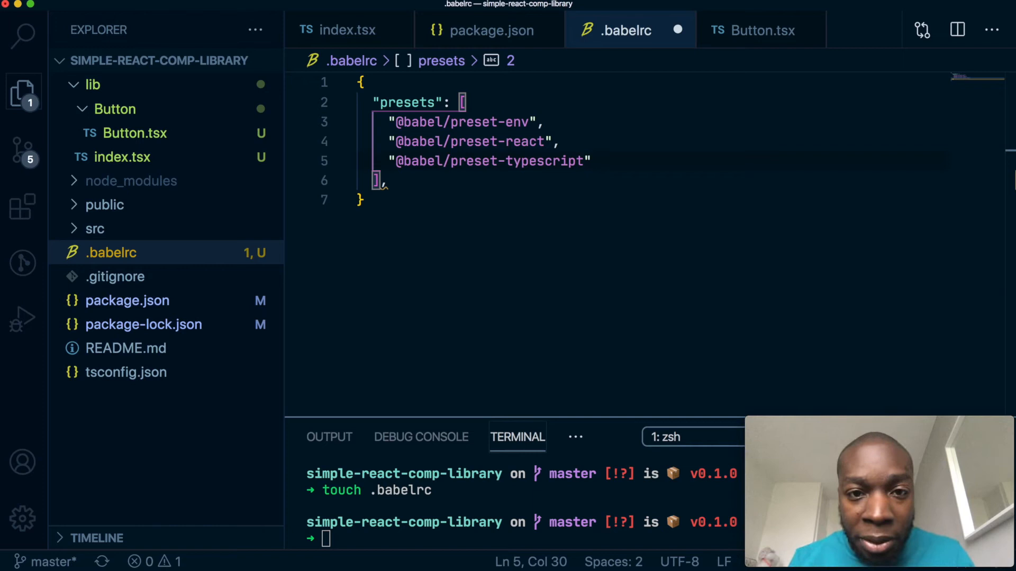
key(Enter)
text("ignore": [)
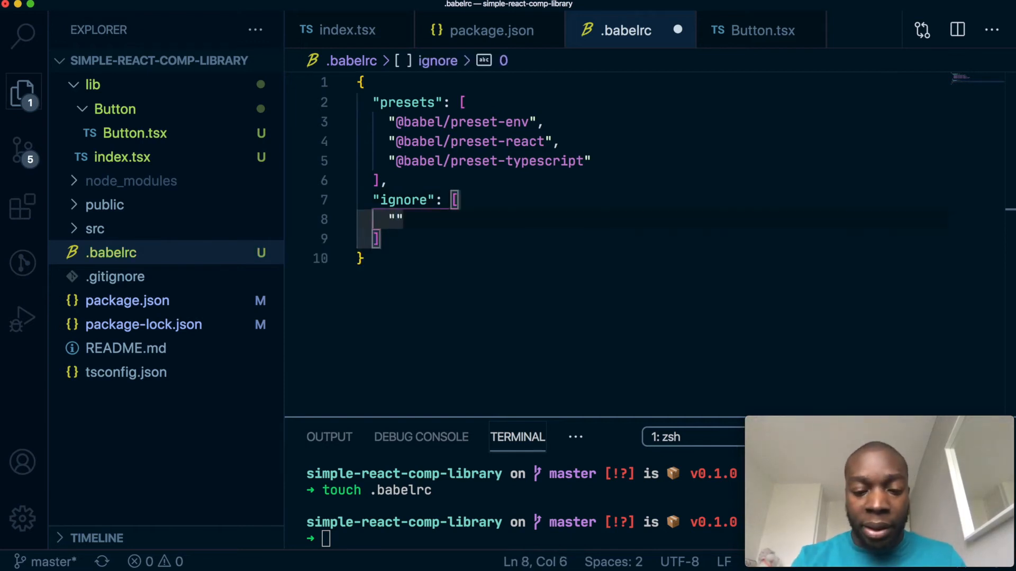
Step: Add "**/*.test.js" to the .babelrc ignore array and save the file
text(**/*)
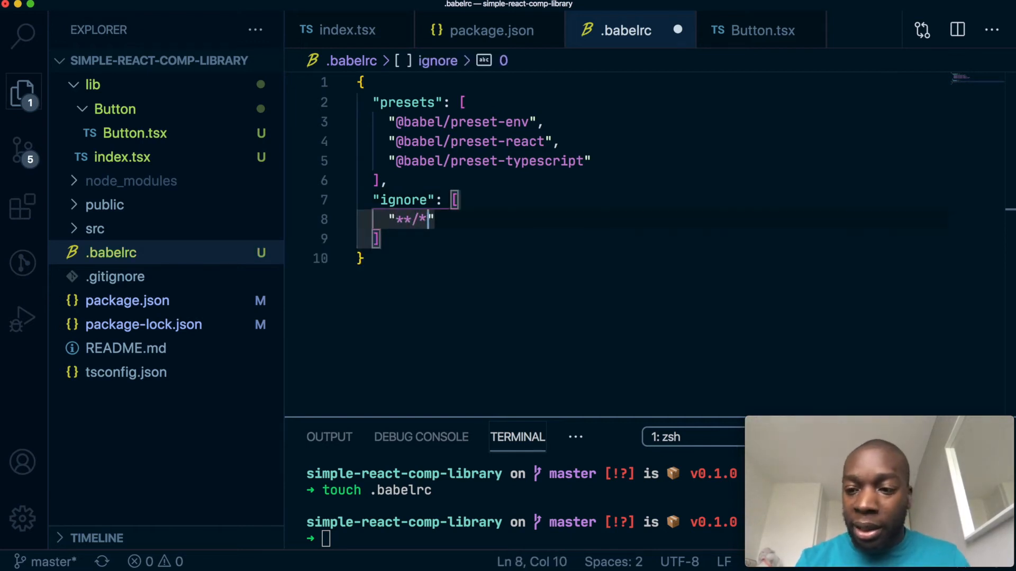
text(.test.js)
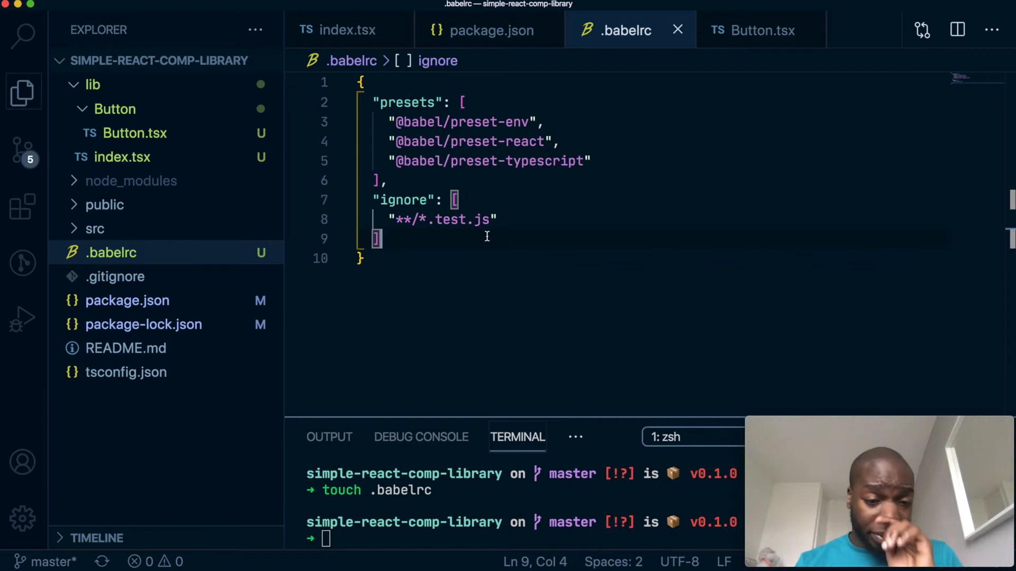
mouse_move(459, 260)
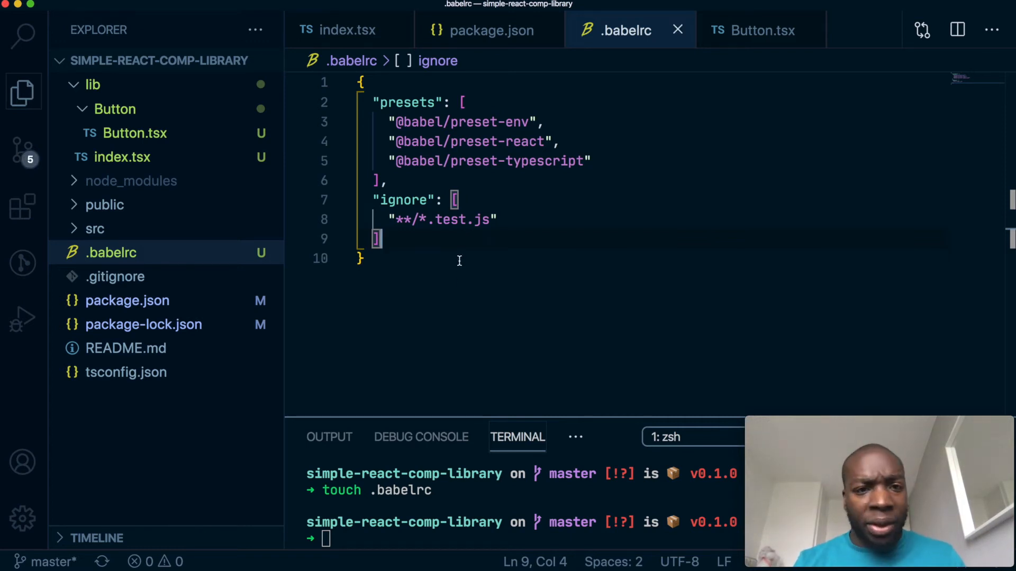
Step: Run npm run build, which fails with npm ERR! output in the prepare-build step
text(npm i -D @babel/preset-typescript)
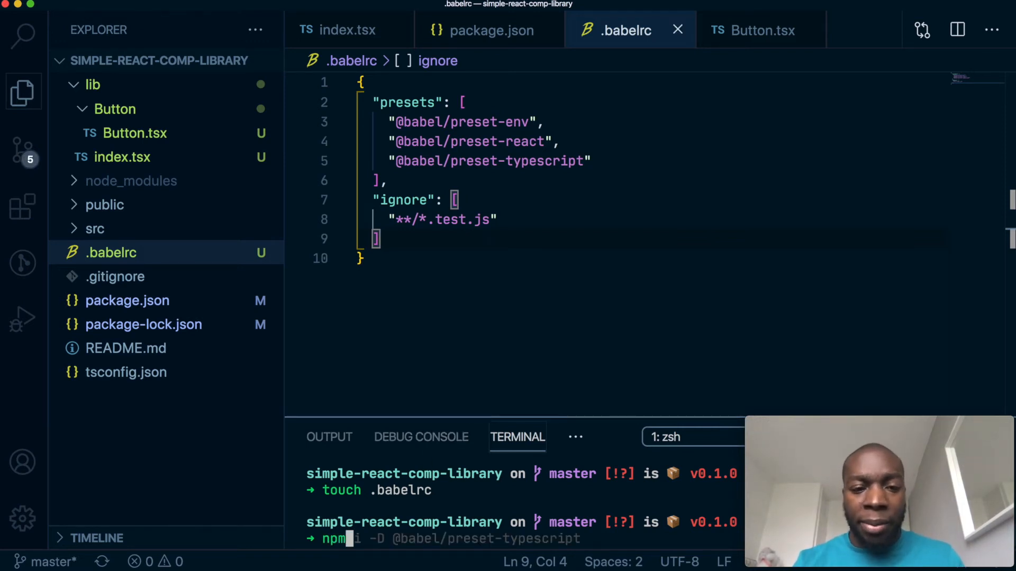
text(npm run build)
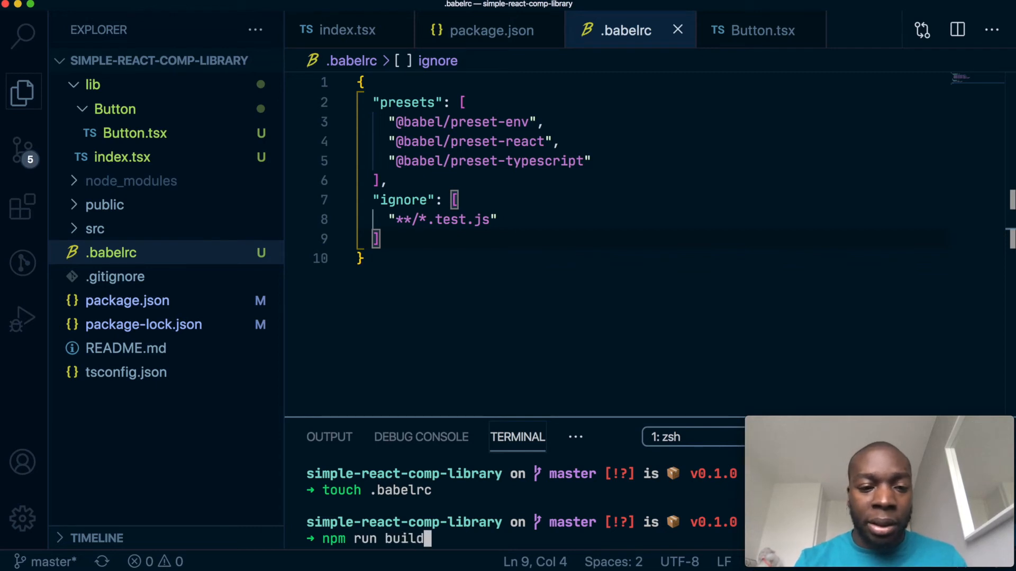
key(Return)
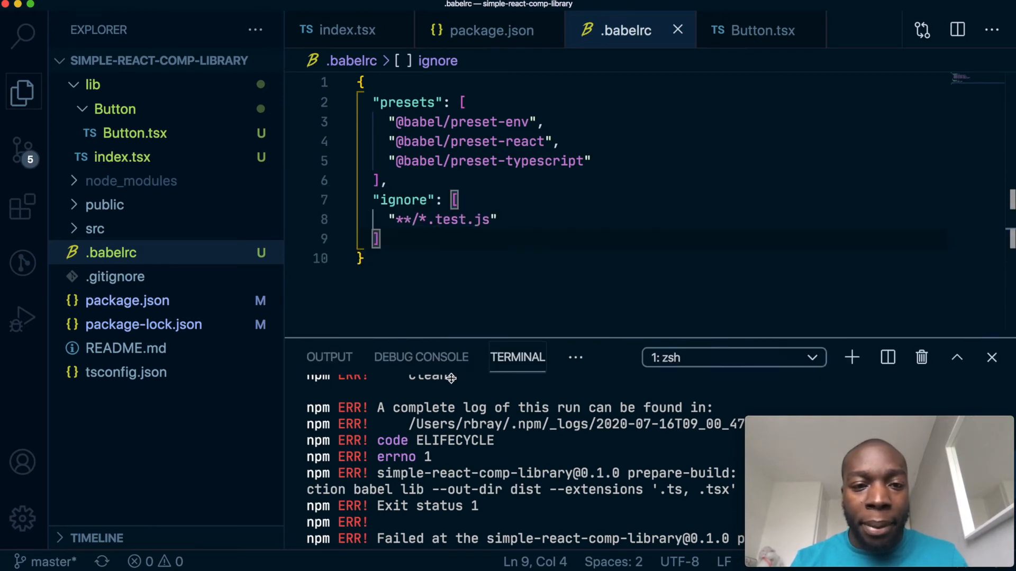
Step: Switch to package.json and scroll to the build scripts to inspect prepare-build
click(490, 30)
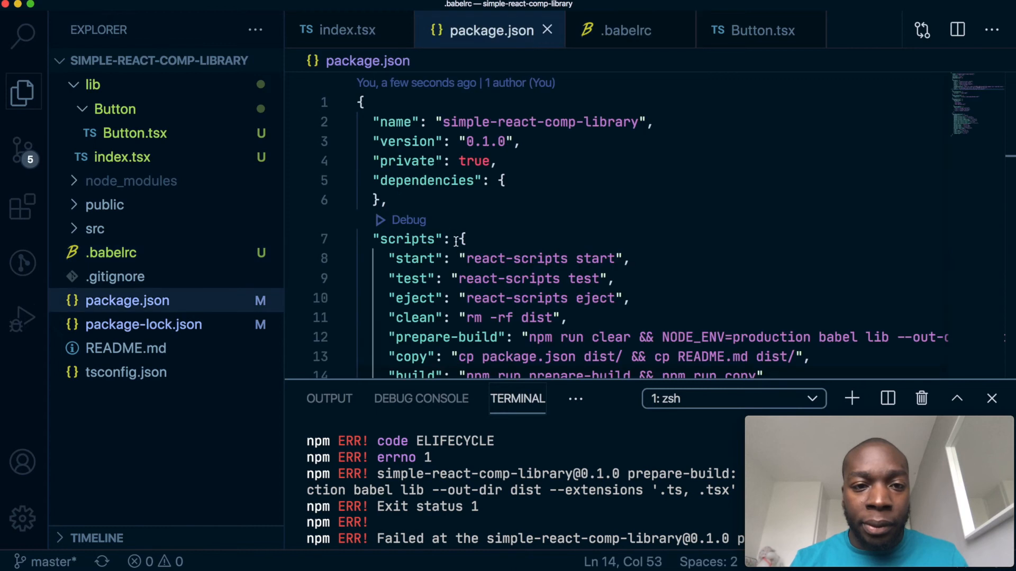
scroll(down, 3)
text(n)
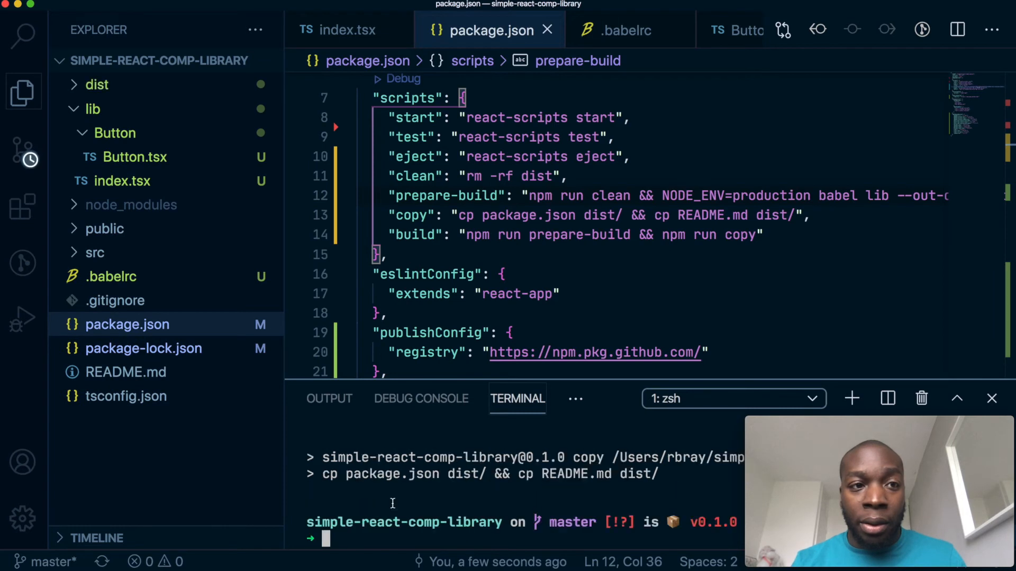
mouse_move(85, 81)
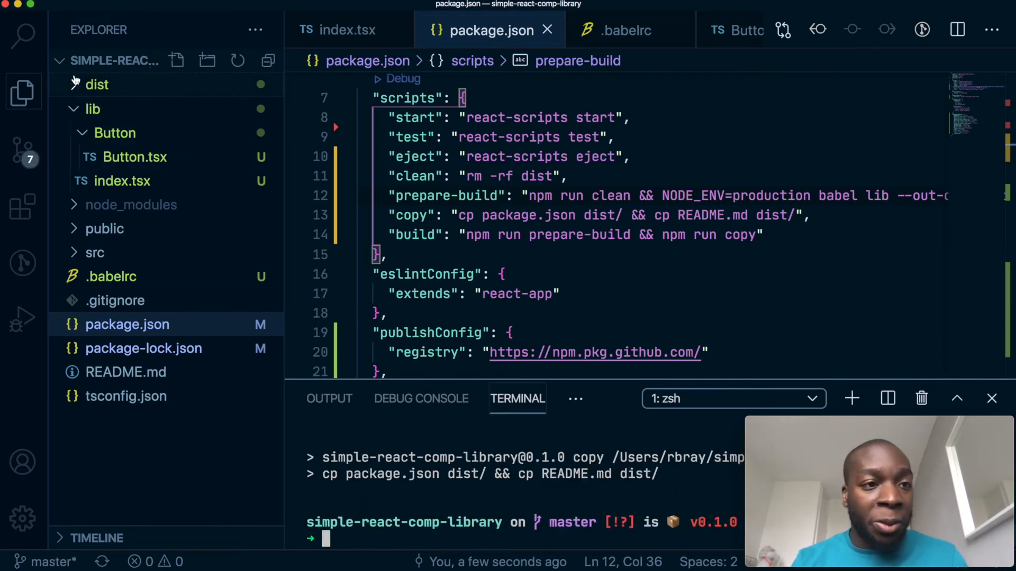
Step: Expand the dist folder and scroll right along the prepare-build babel command in package.json
click(96, 84)
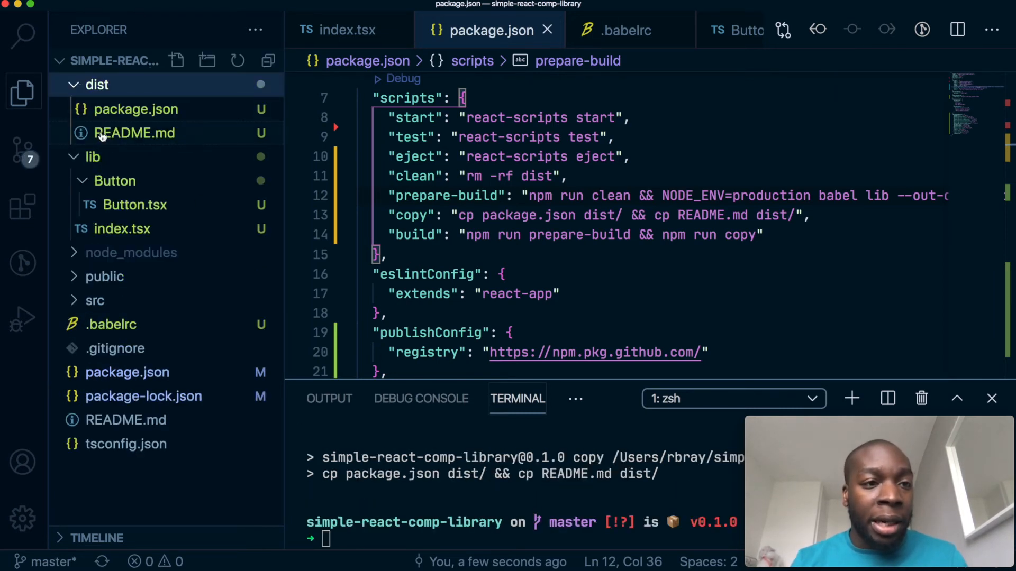
mouse_move(117, 133)
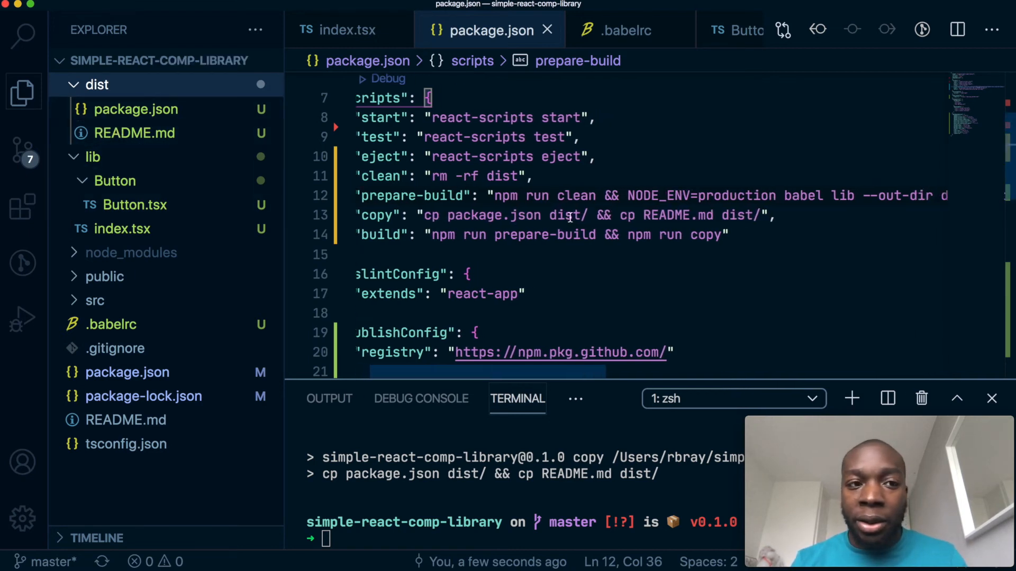
scroll(right, 3)
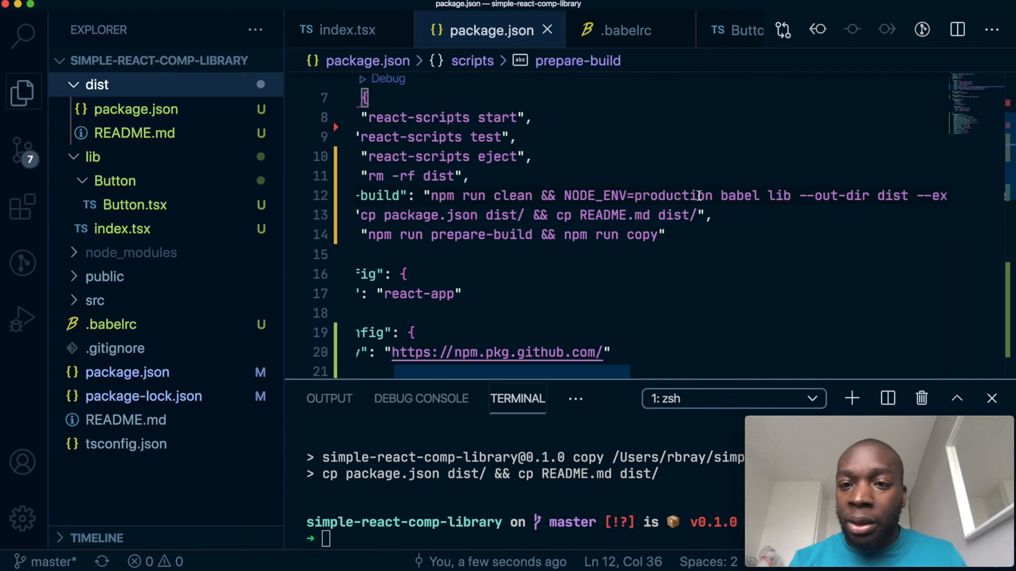
scroll(right, 3)
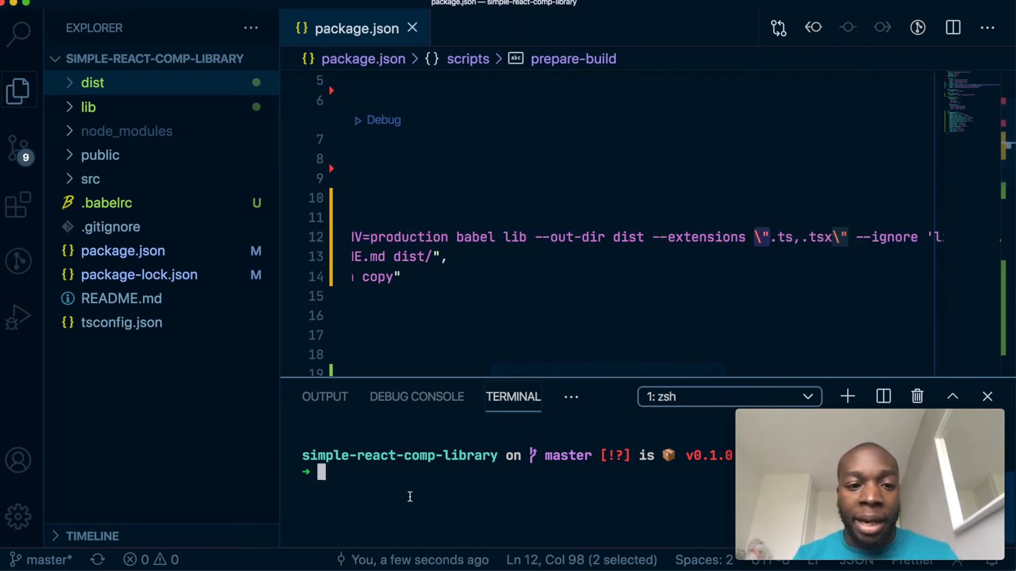
Step: Rerun npm run build and open the compiled dist/Button/Button.js
text(npm run build)
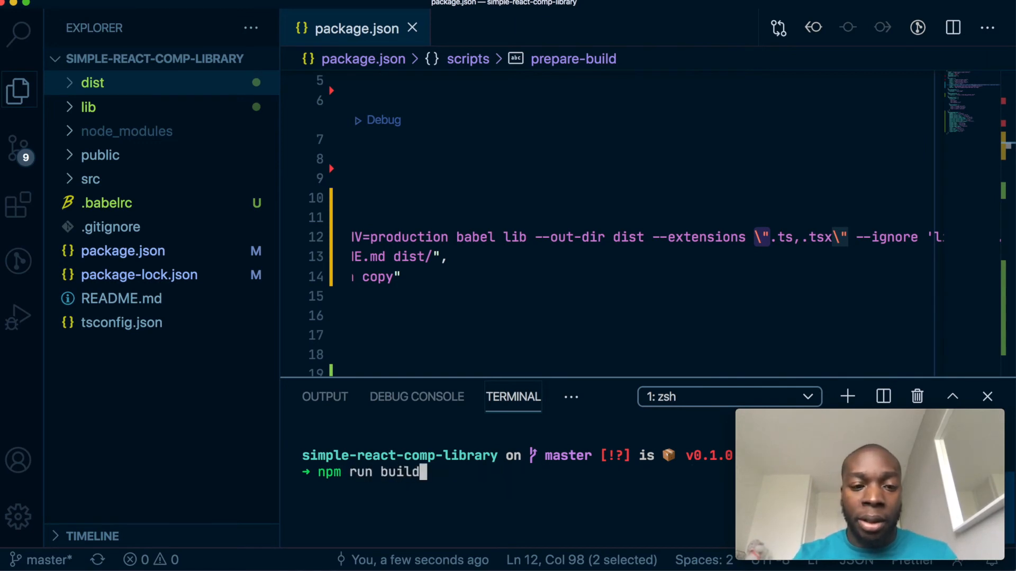
key(Return)
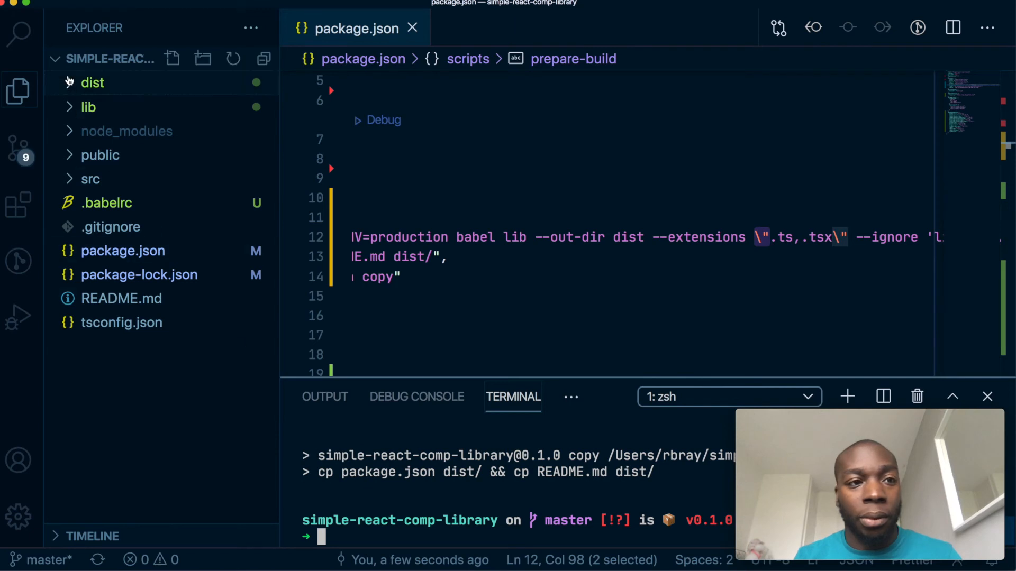
click(92, 83)
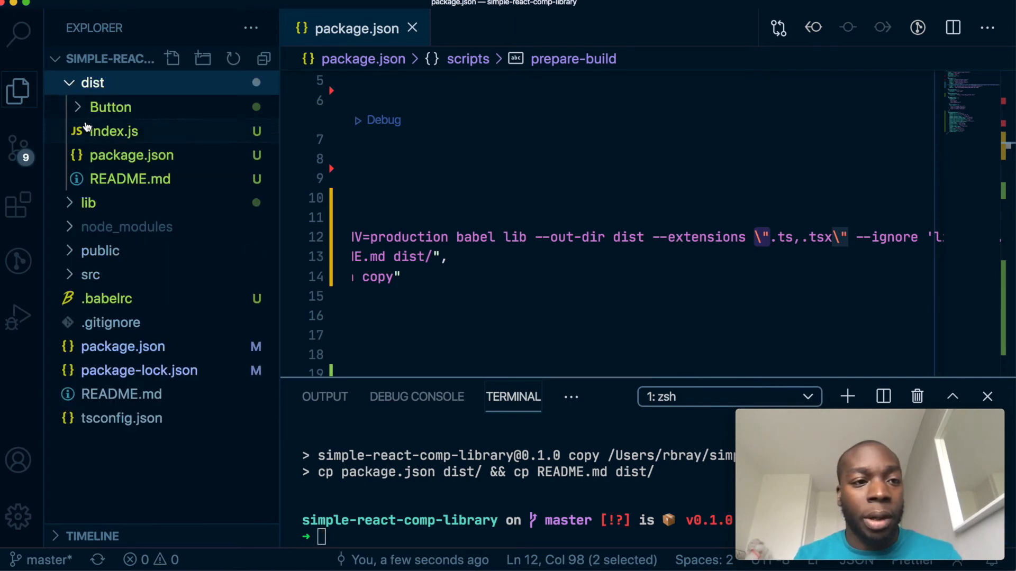
click(110, 107)
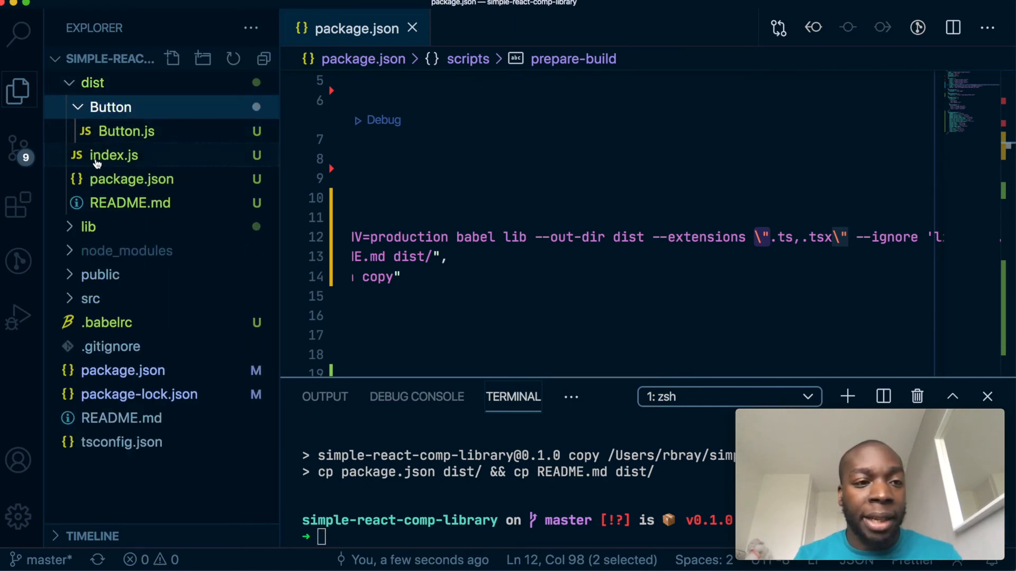
click(126, 131)
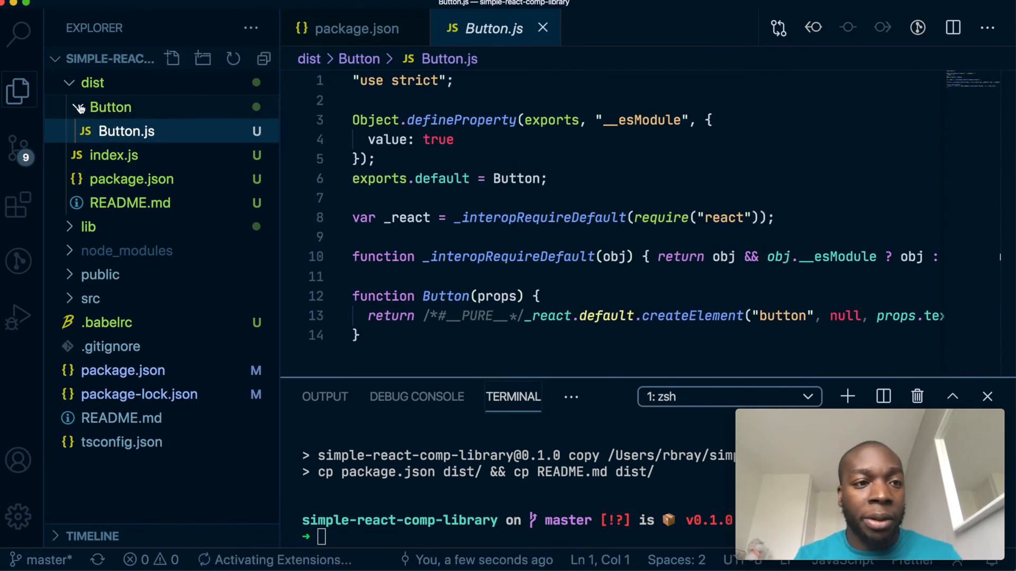
Step: Collapse dist, change the terminal into the dist folder, and run npm publish
click(92, 82)
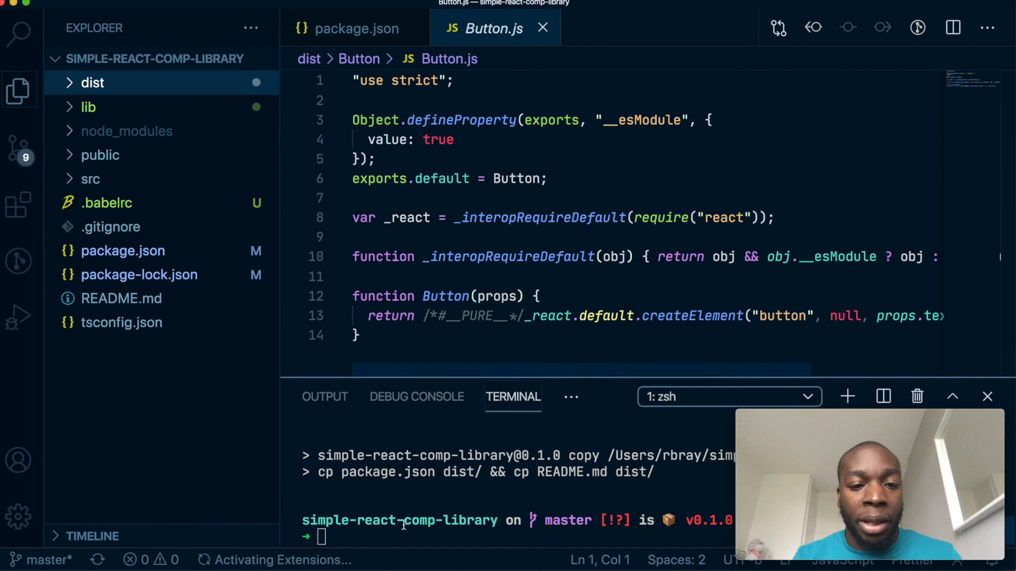
text(cd dist)
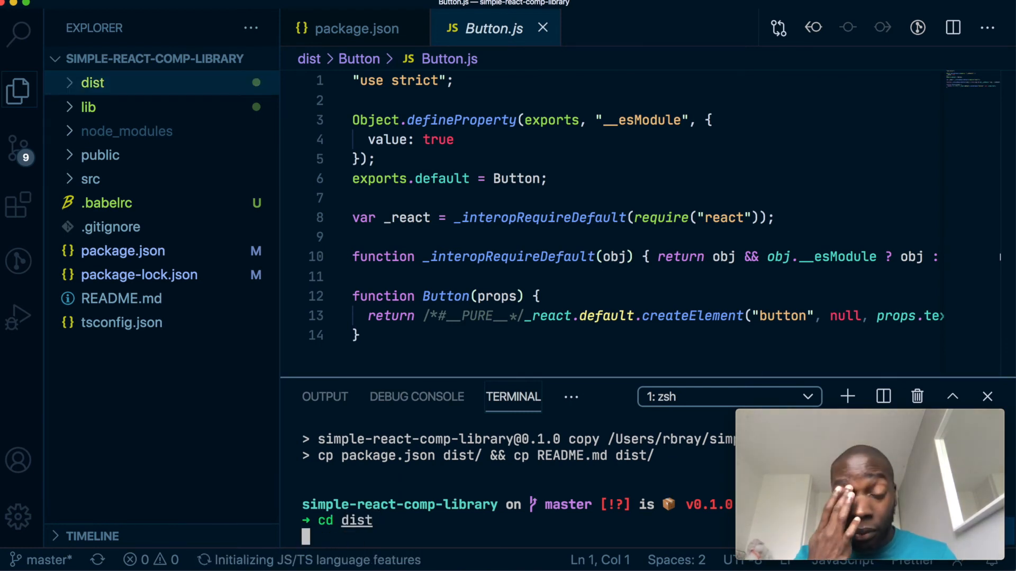
key(Return)
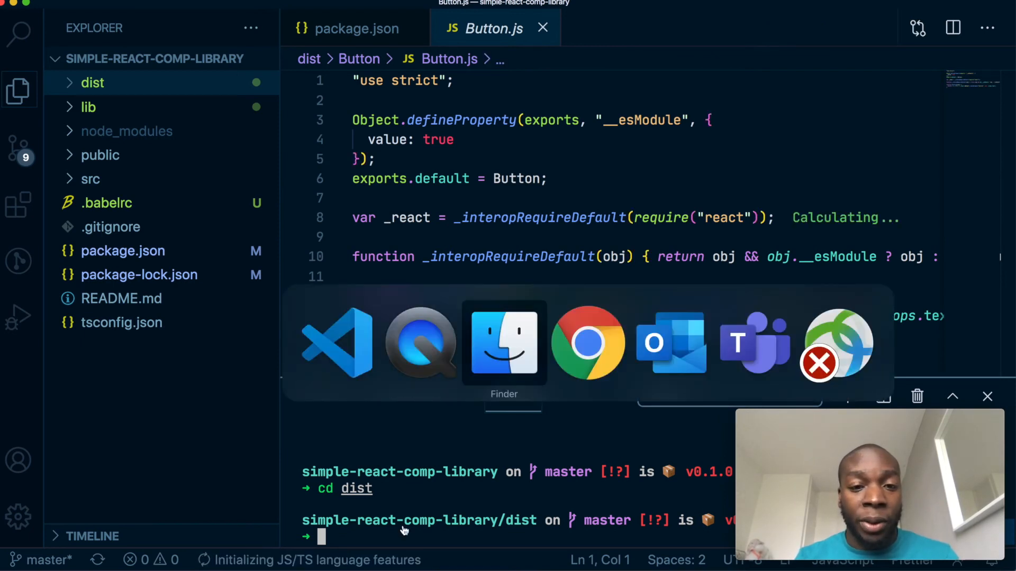
click(587, 342)
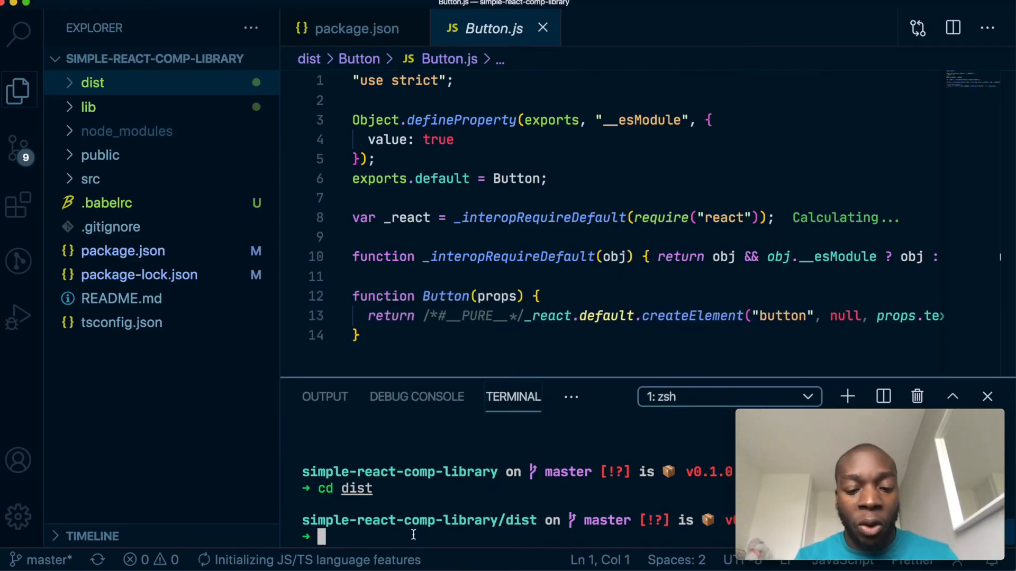
text(npm publish)
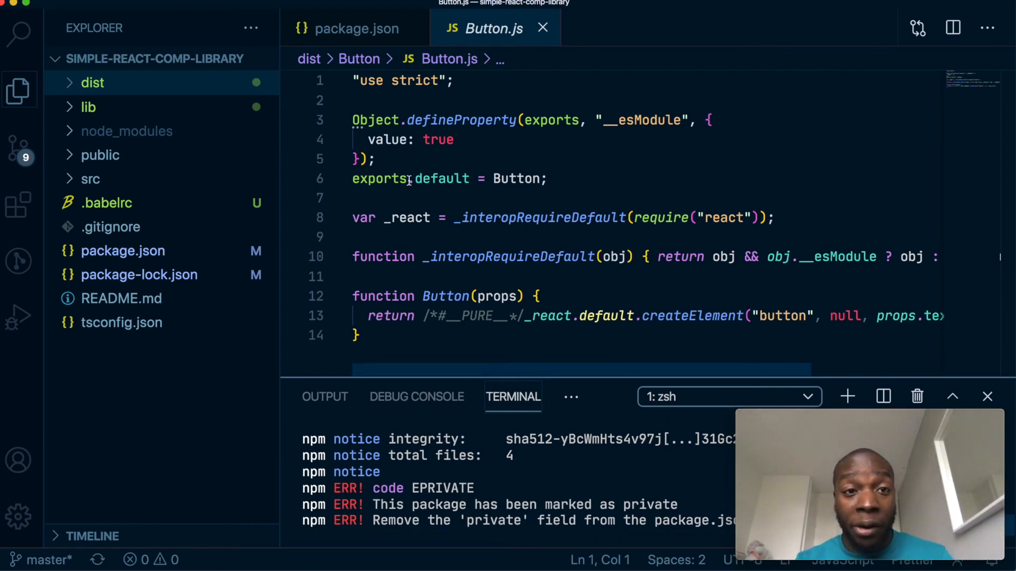
Step: In package.json, delete the "private": true line and add "main": "index.js"
click(356, 29)
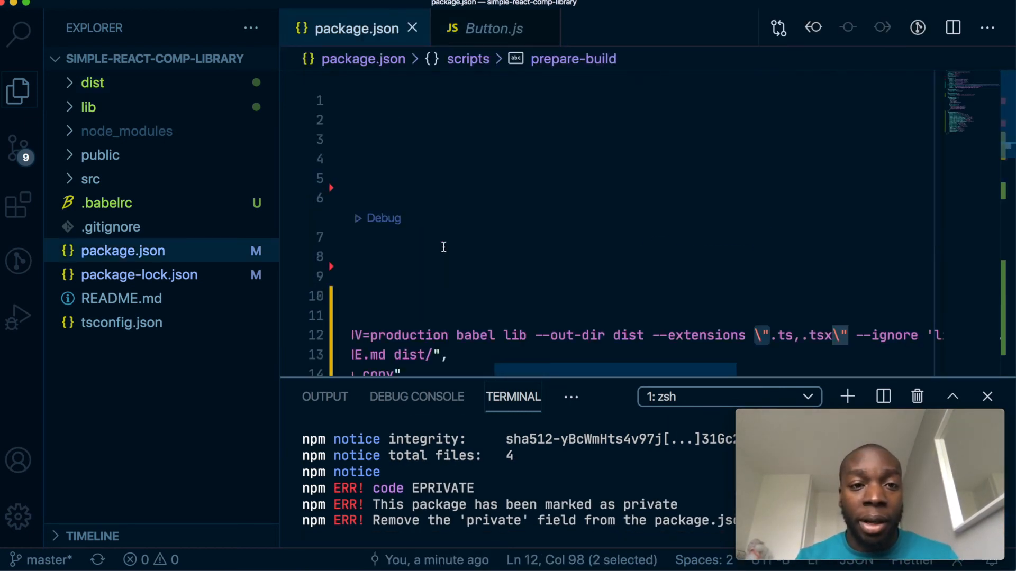
scroll(up, 3)
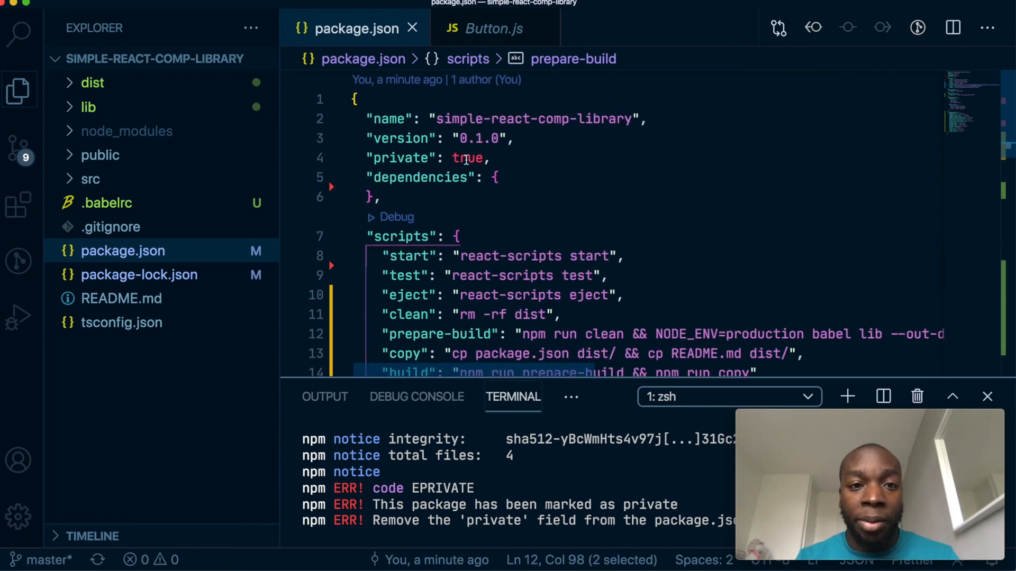
click(473, 158)
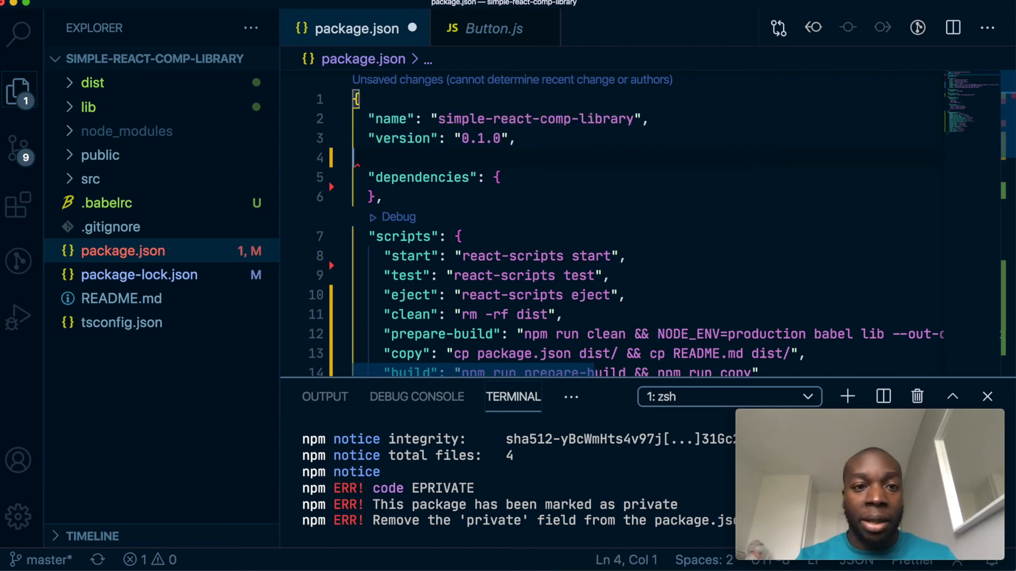
scroll(down, 3)
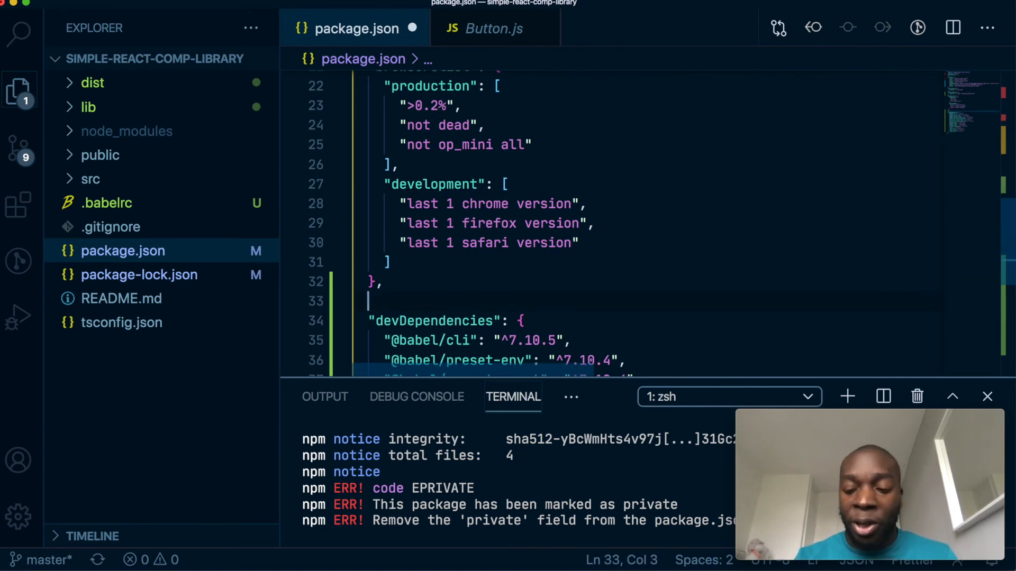
text("main")
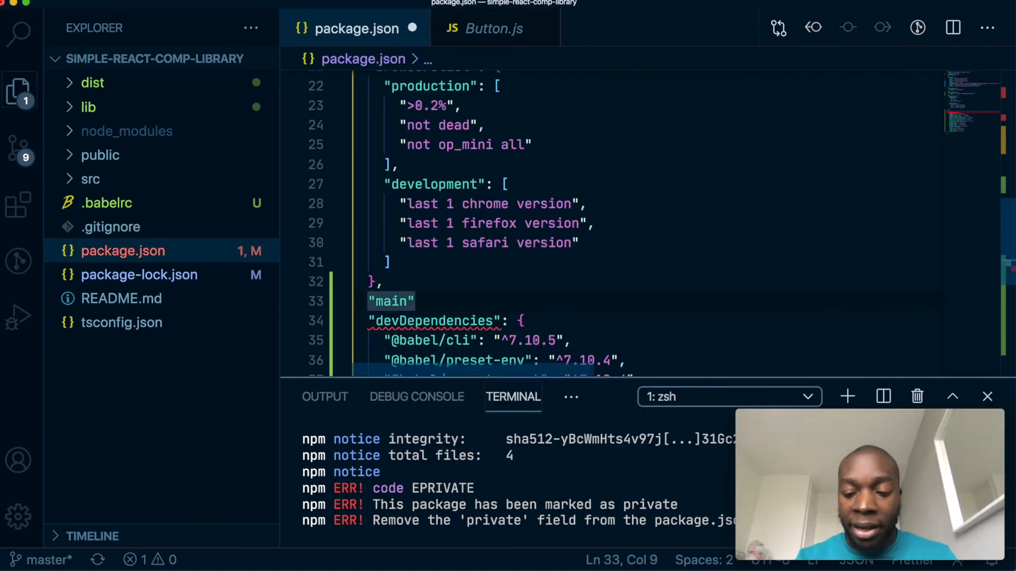
text(:)
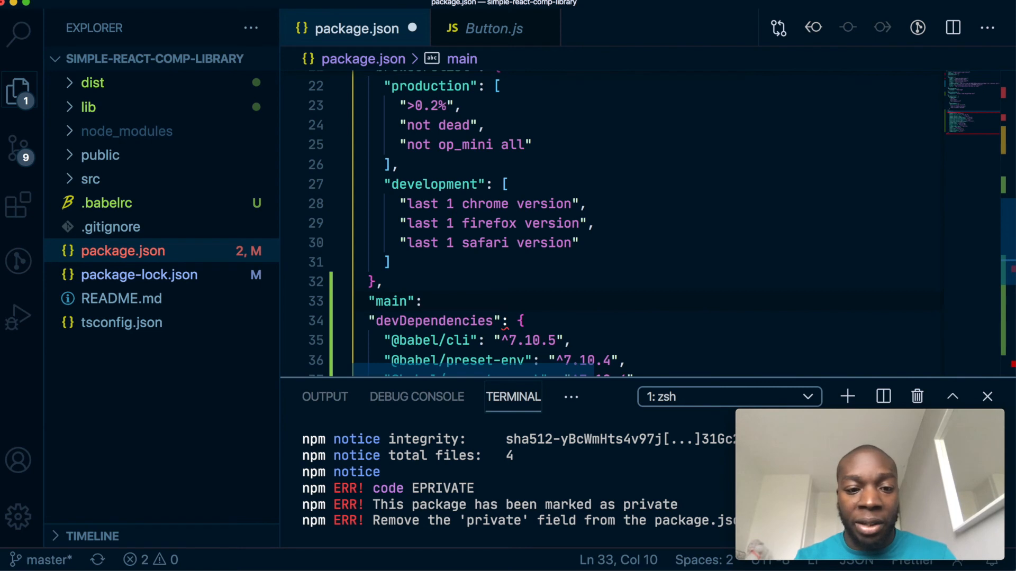
text("")
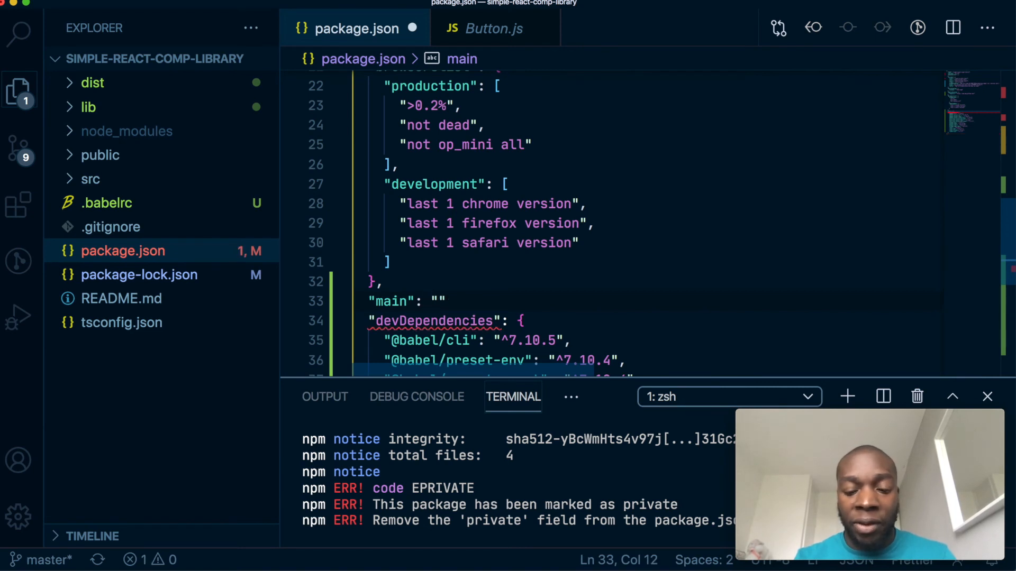
text(index.)
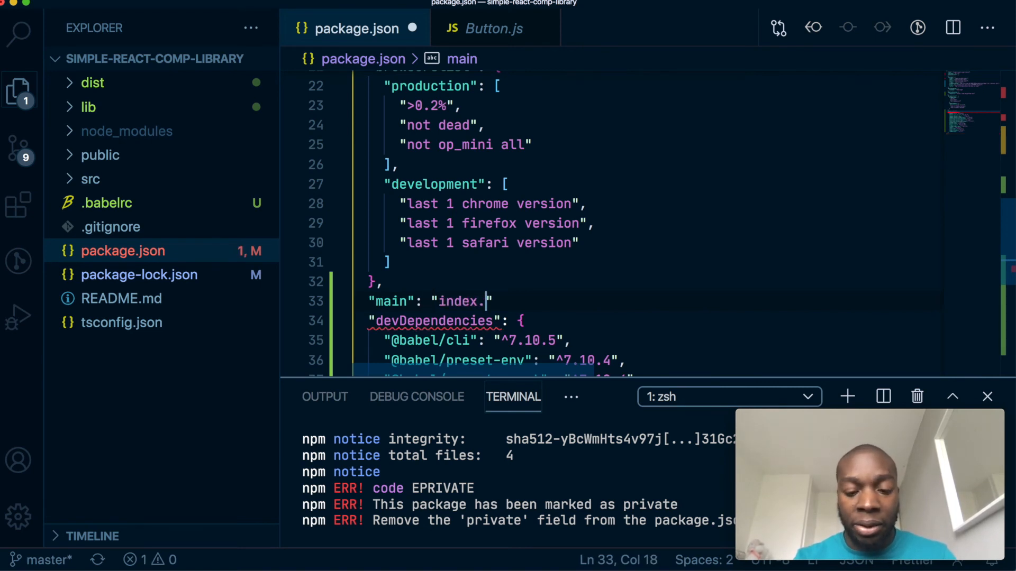
text(js)
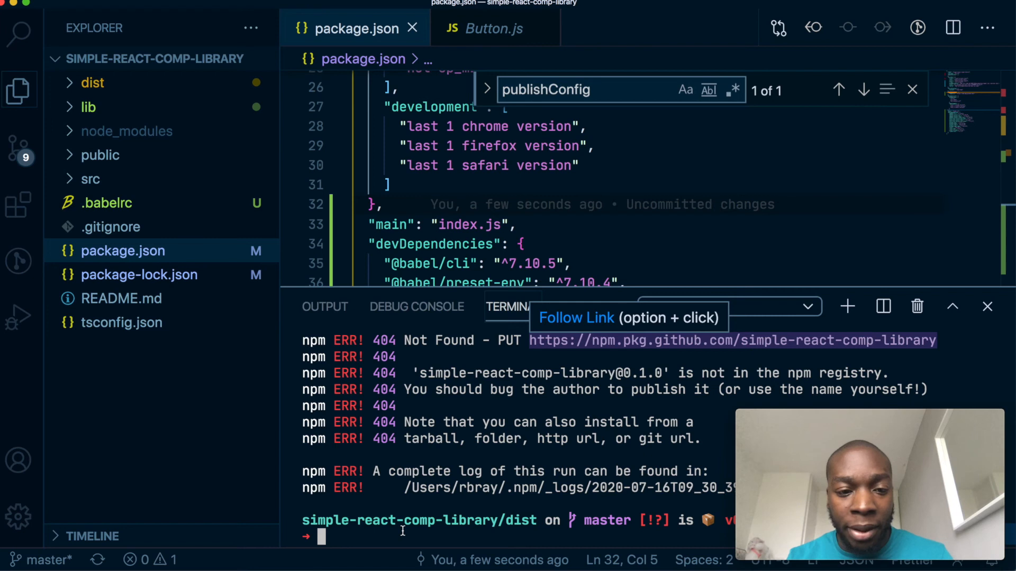
Step: Run npm init with the Ridbray scope from the project root and confirm it
text(npm init --scope=<name of organisation here>)
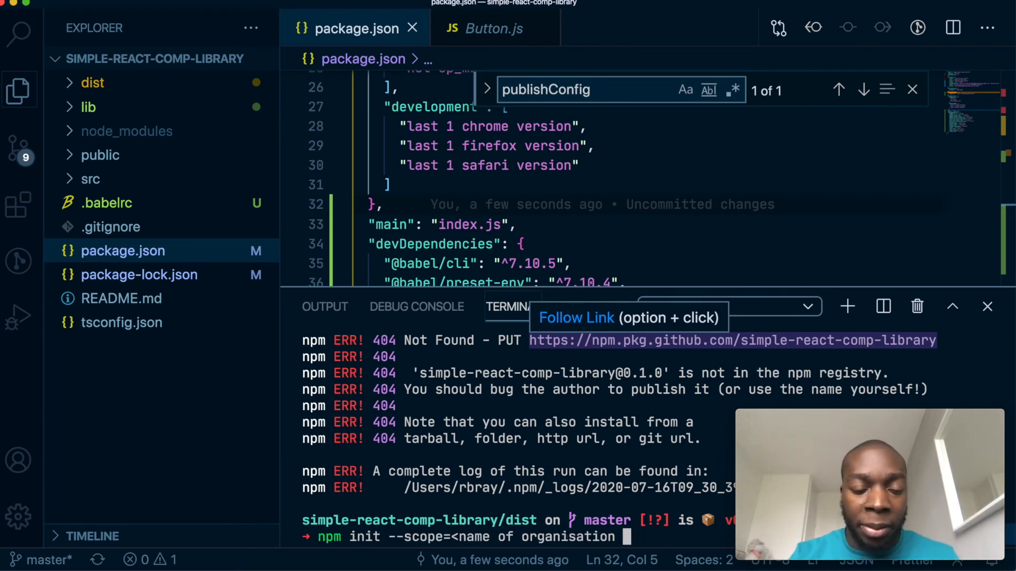
key(Backspace)
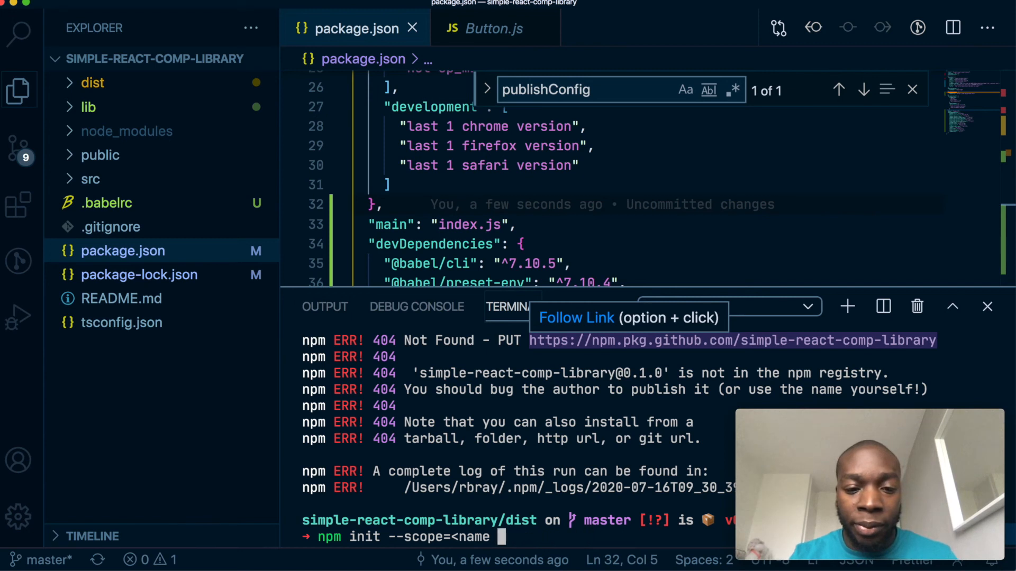
text(Ri)
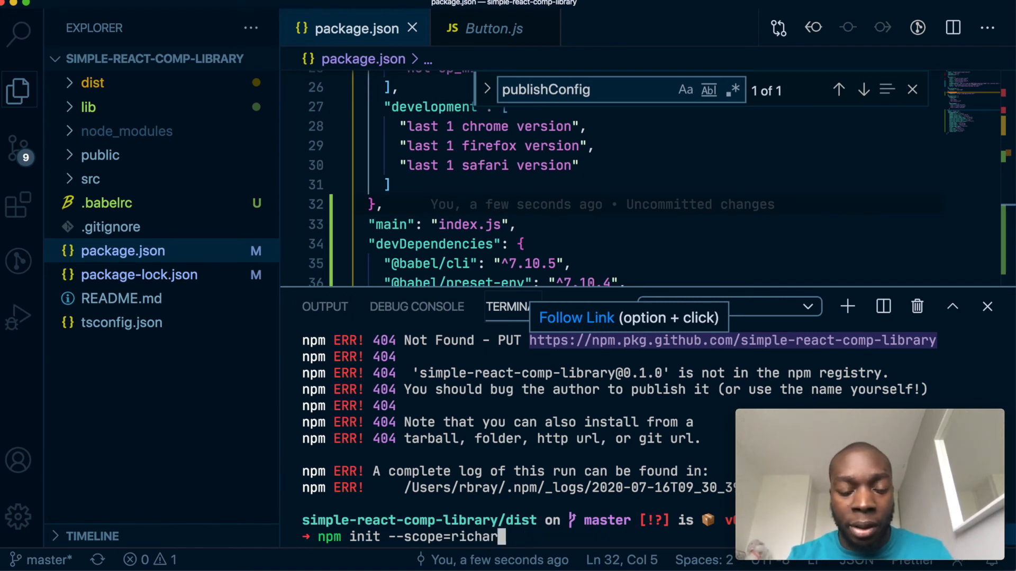
text(dbray)
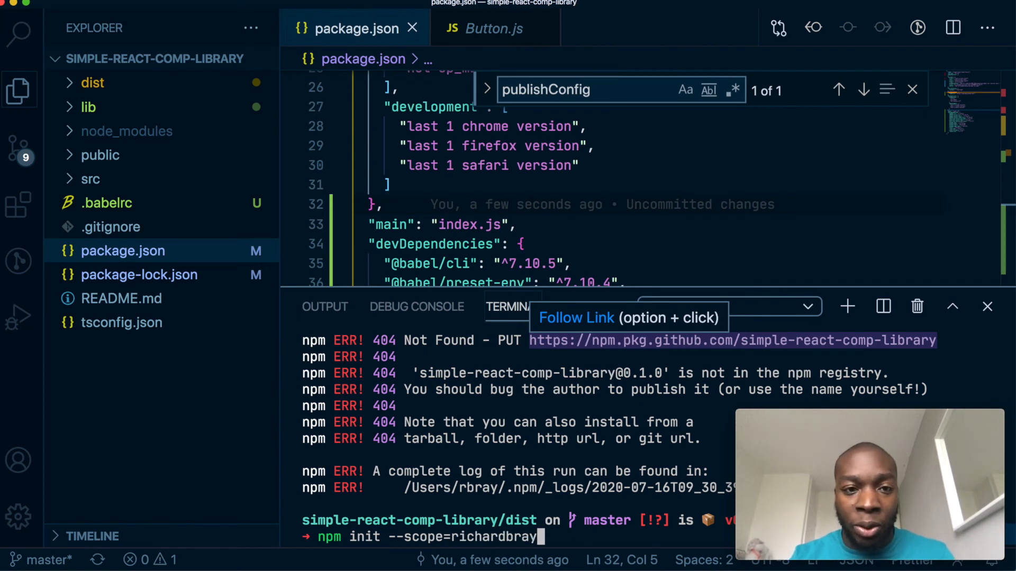
key(Return)
text(npm init --scope=richardbray)
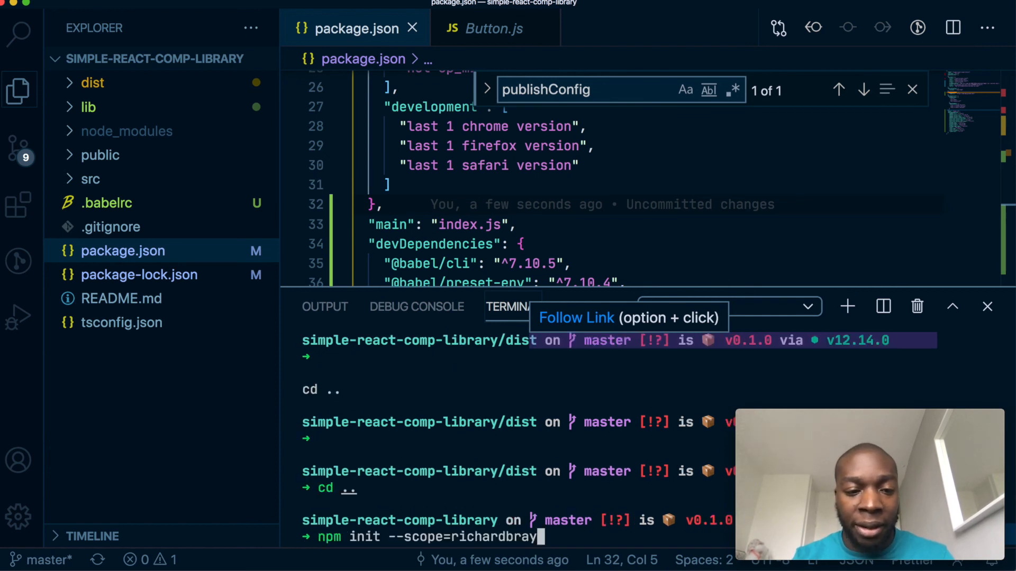
key(Return)
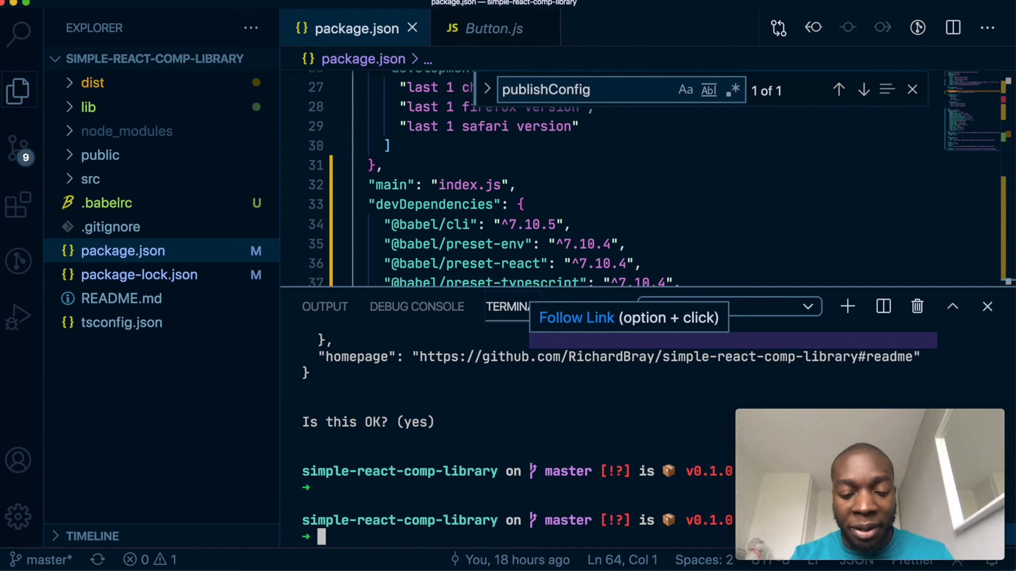
text(npm run build)
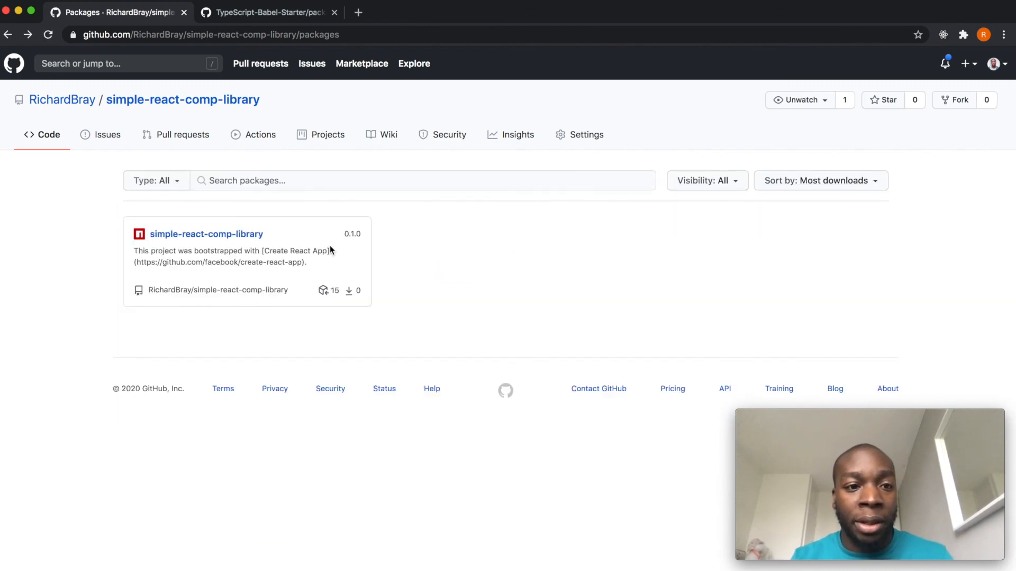
mouse_move(206, 233)
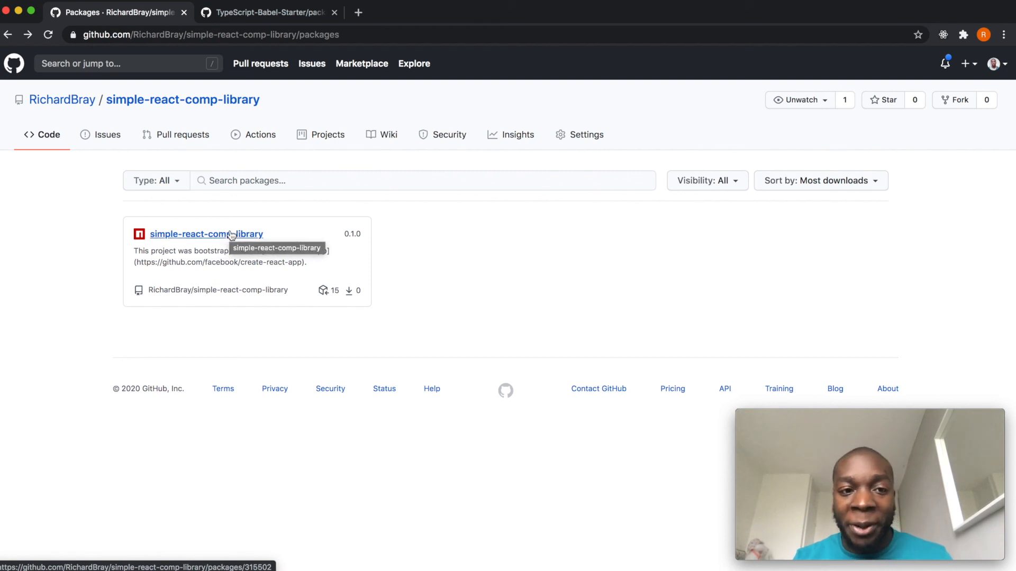
mouse_move(330, 328)
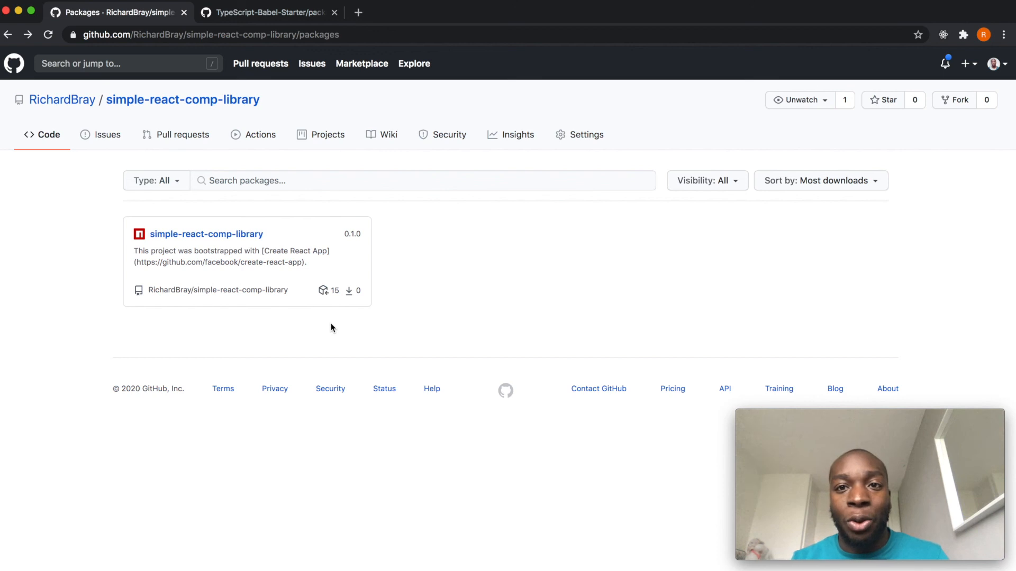
mouse_move(562, 330)
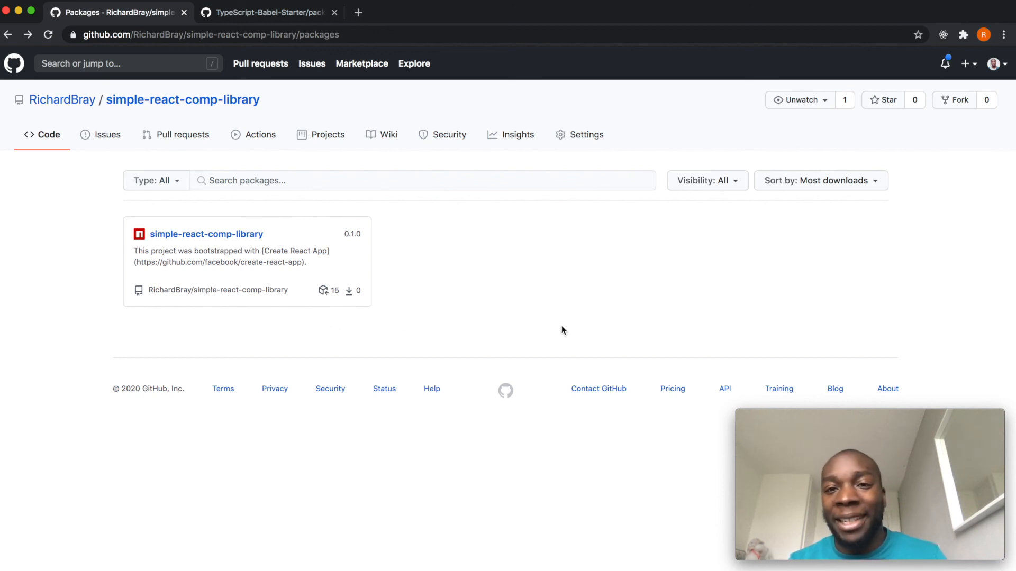